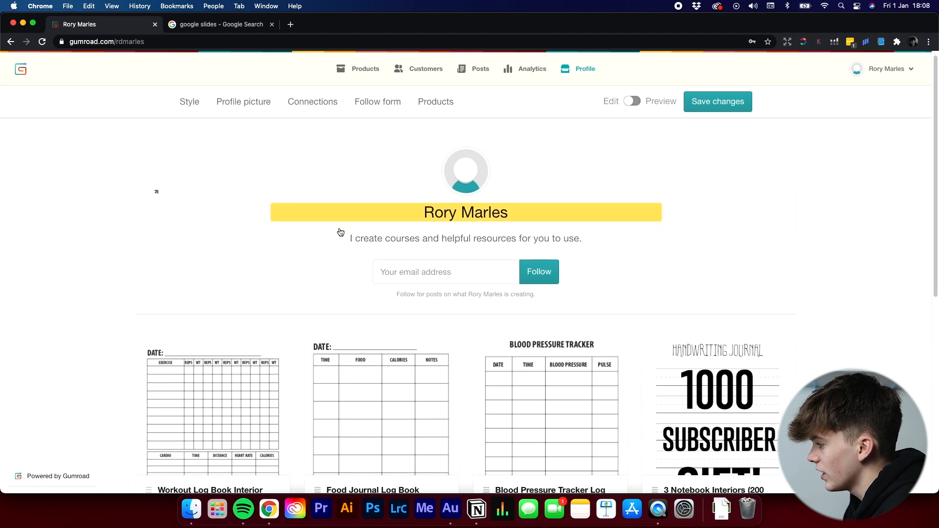
Browse the Gumroad profile and go into the Workout Log Book Interior product page.
scroll("down", 3)
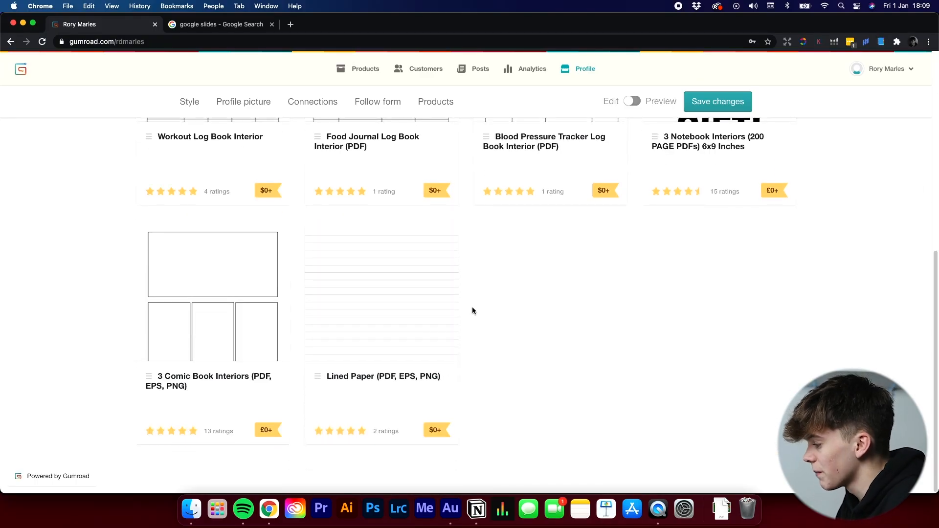
scroll("up", 3)
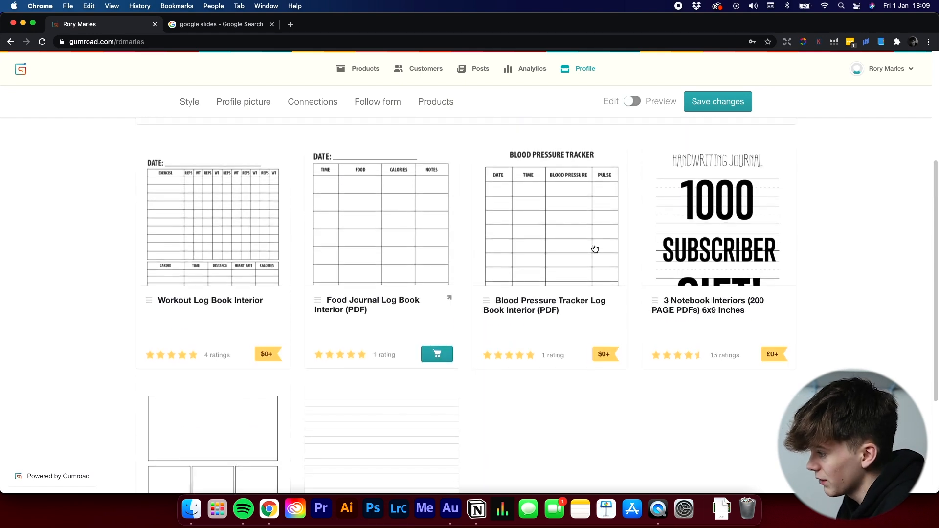
scroll("down", 3)
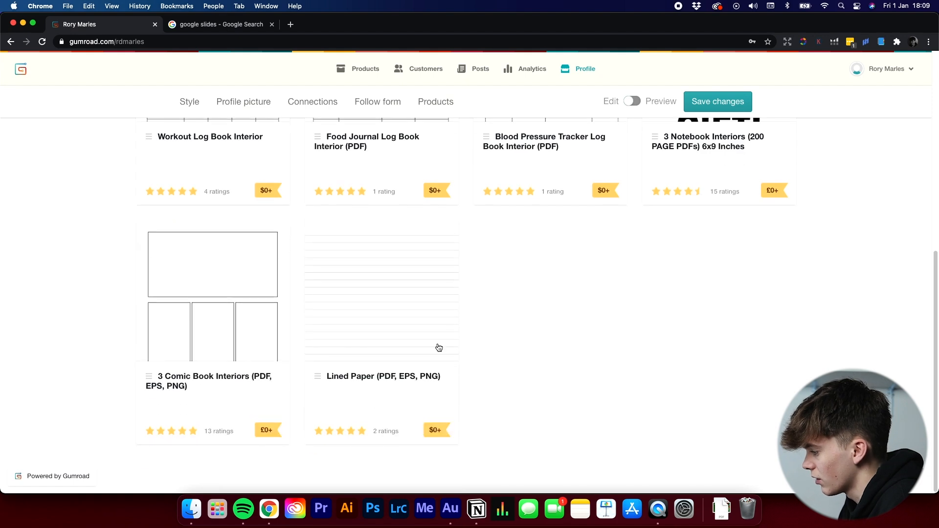
scroll("up", 3)
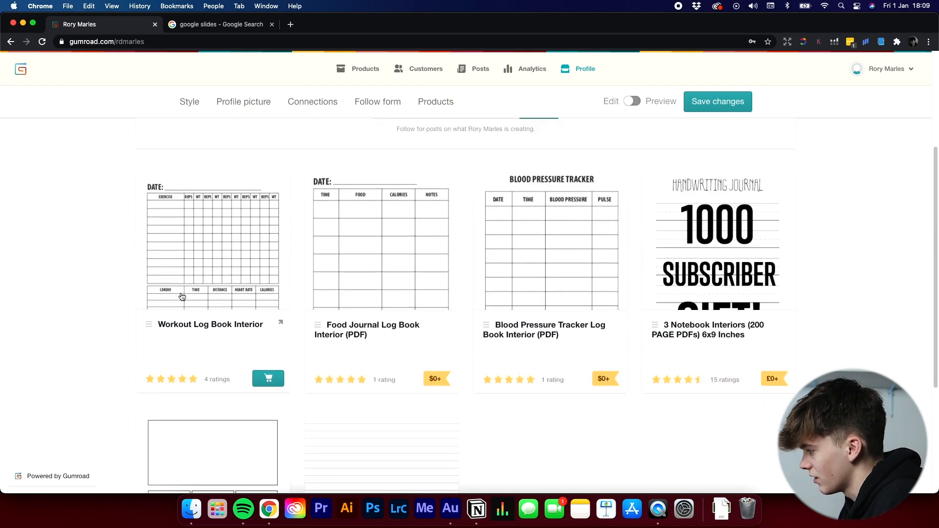
mouse_move(240, 275)
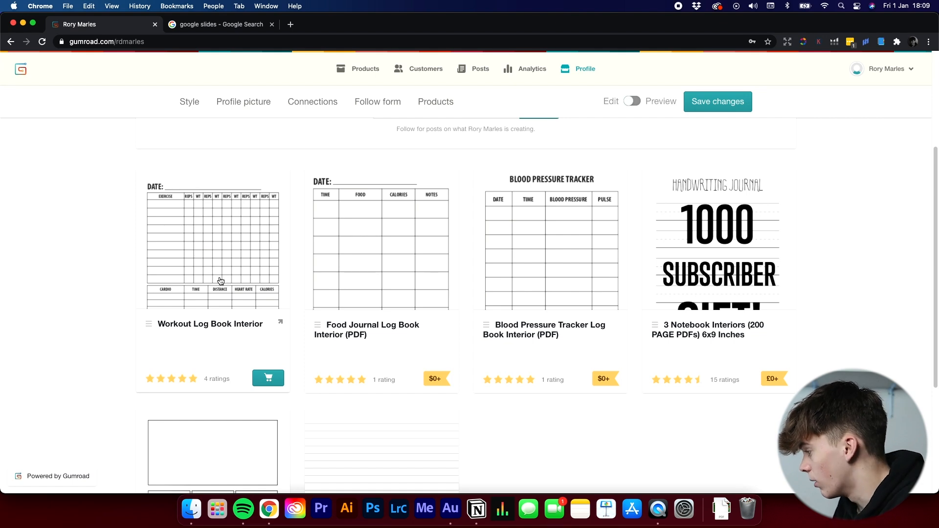
left_click(212, 243)
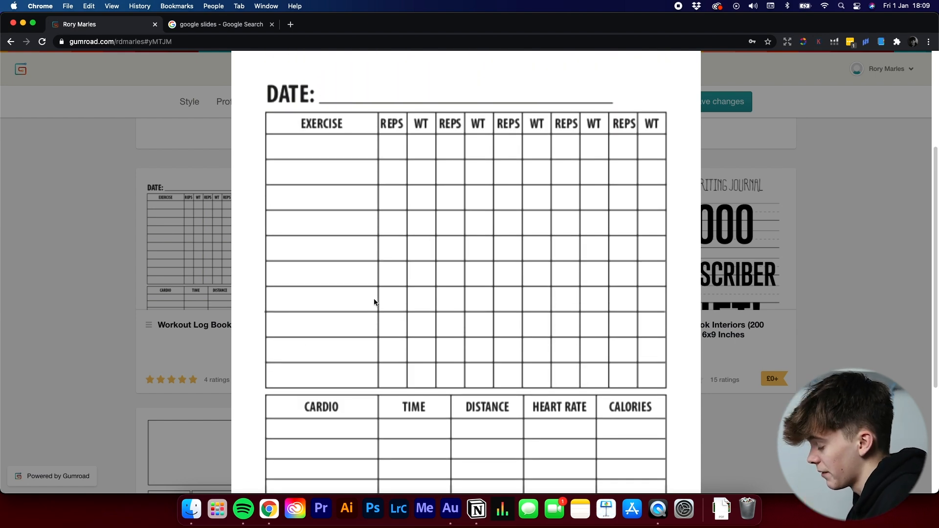
Review the product description and add the workout log to the cart at a price of 0.
scroll("down", 3)
type("0")
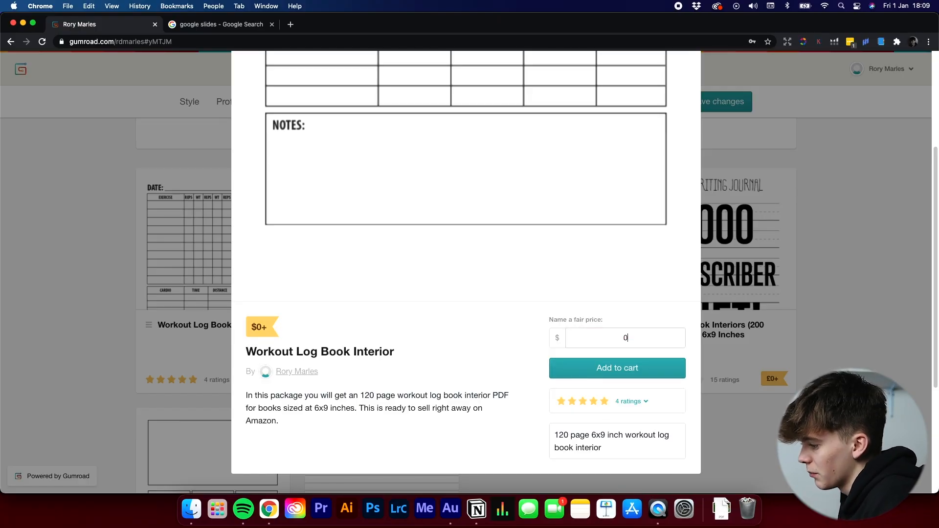
left_click(616, 368)
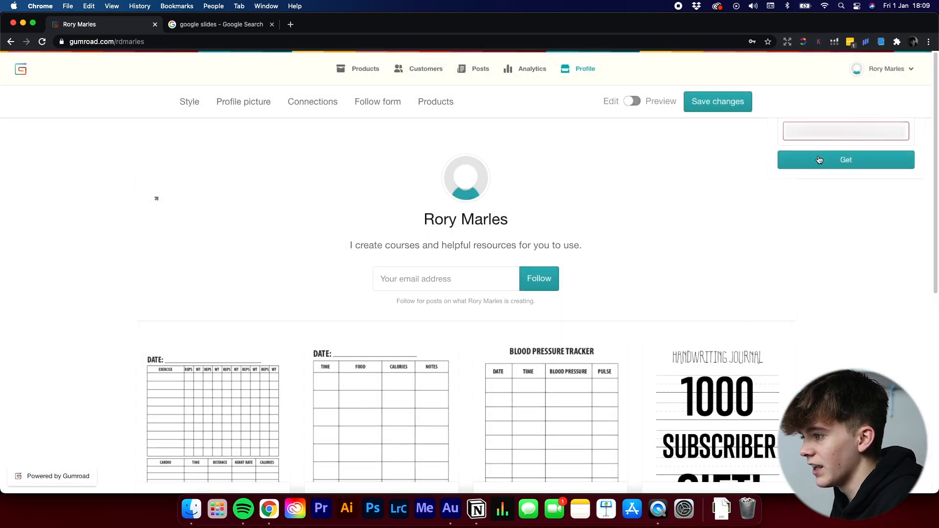
Complete the free purchase, view its content and download the workout log PNG file.
left_click(845, 159)
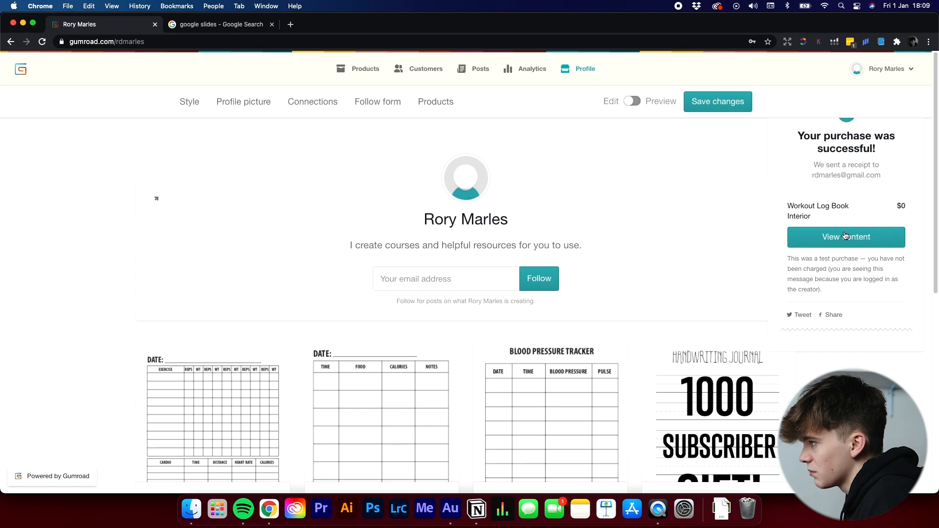
left_click(845, 236)
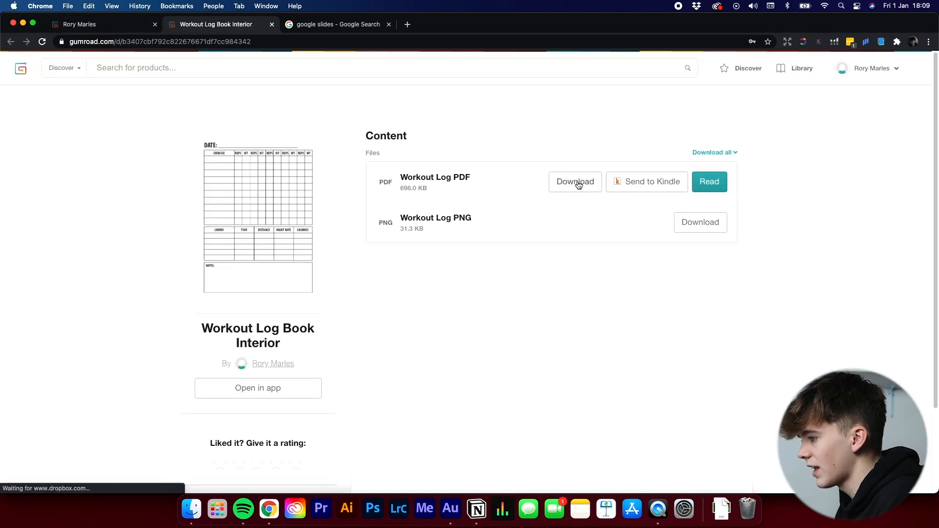
left_click(573, 182)
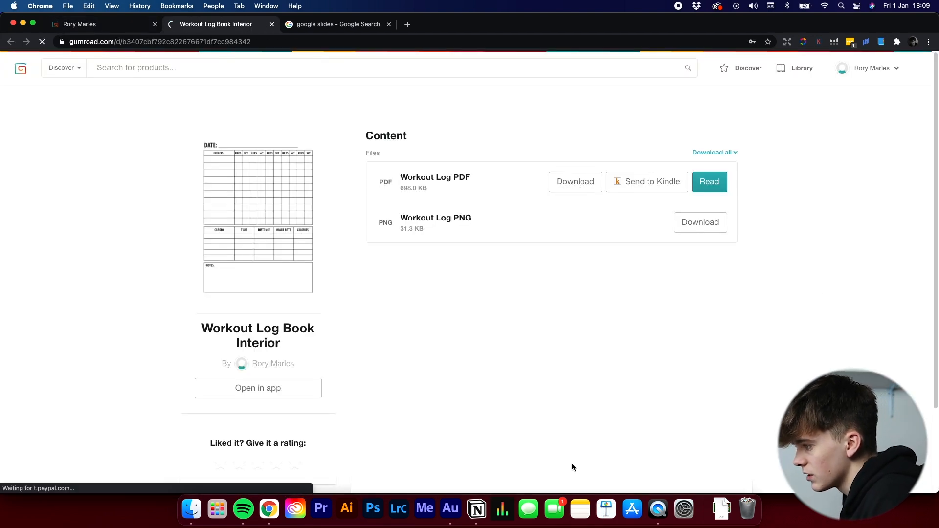
left_click(699, 222)
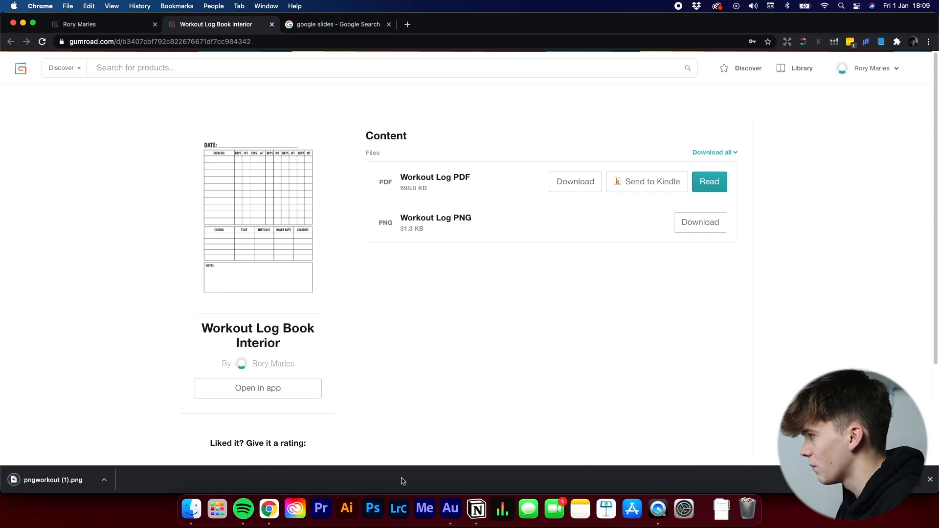
left_click(722, 510)
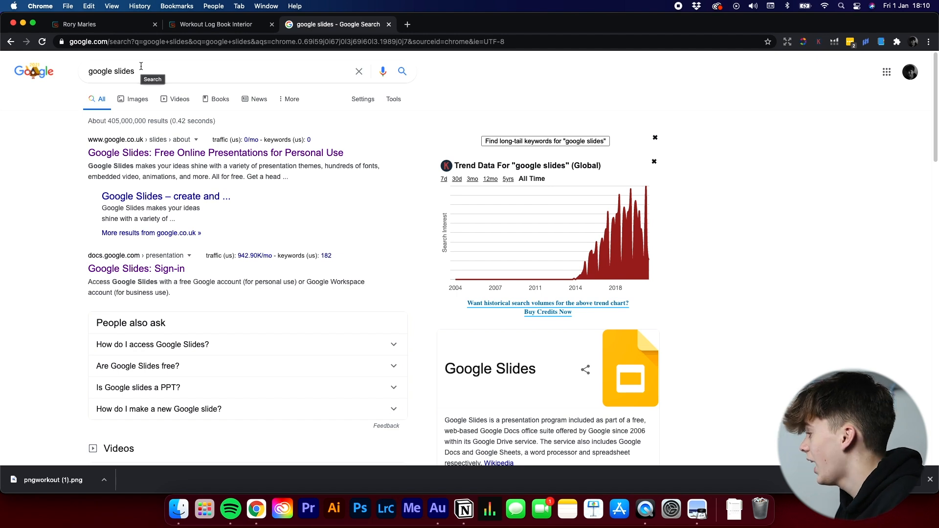
mouse_move(233, 136)
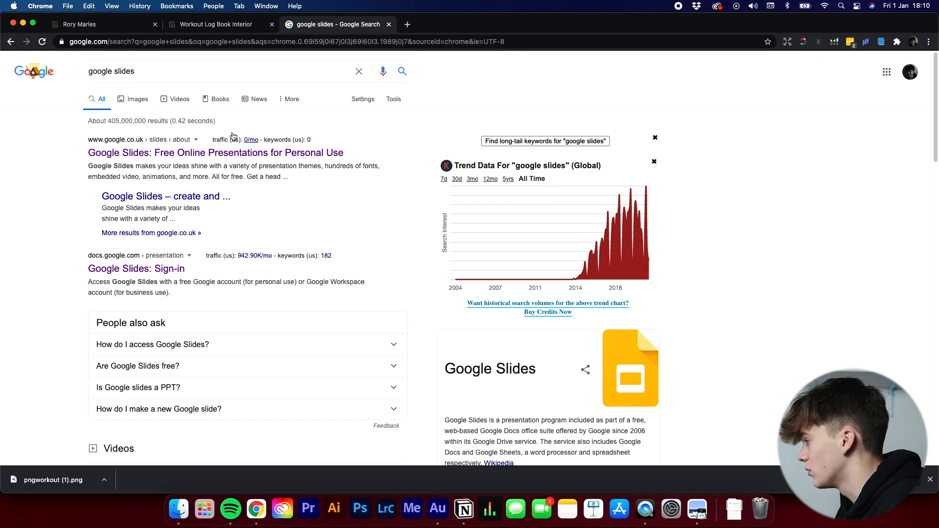
mouse_move(192, 157)
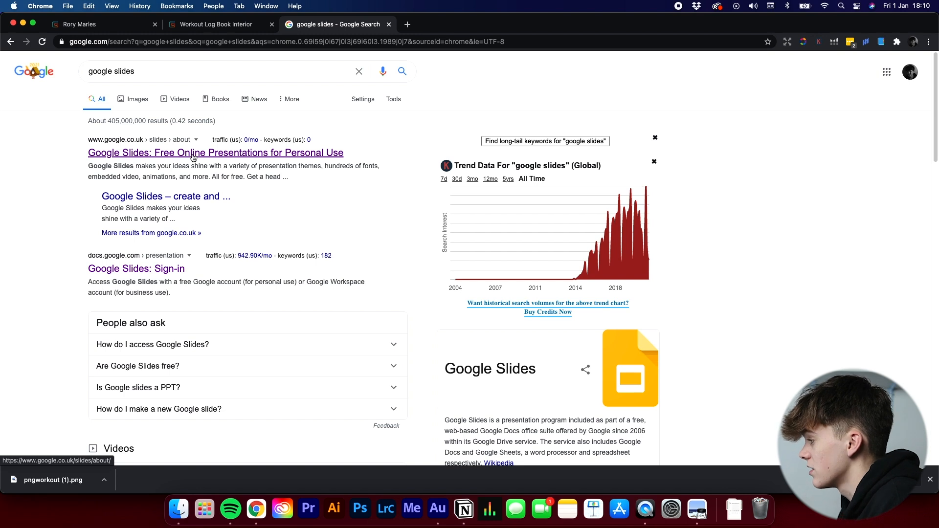
Reach Google Slides from the search results and create a new blank presentation.
left_click(215, 152)
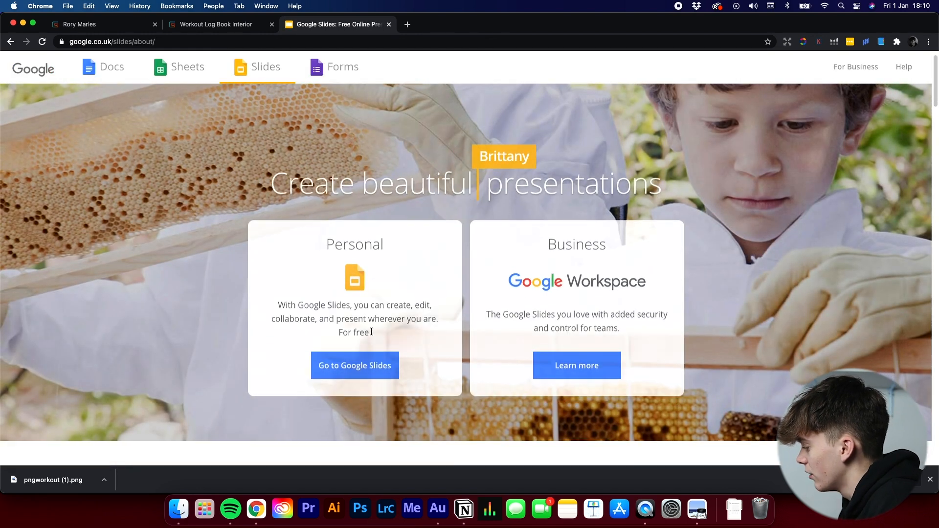
left_click(354, 365)
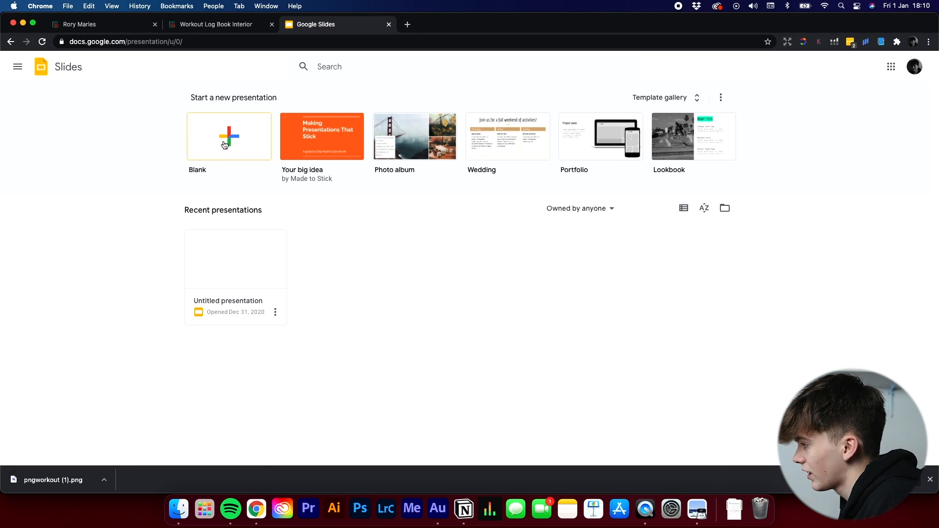
left_click(229, 136)
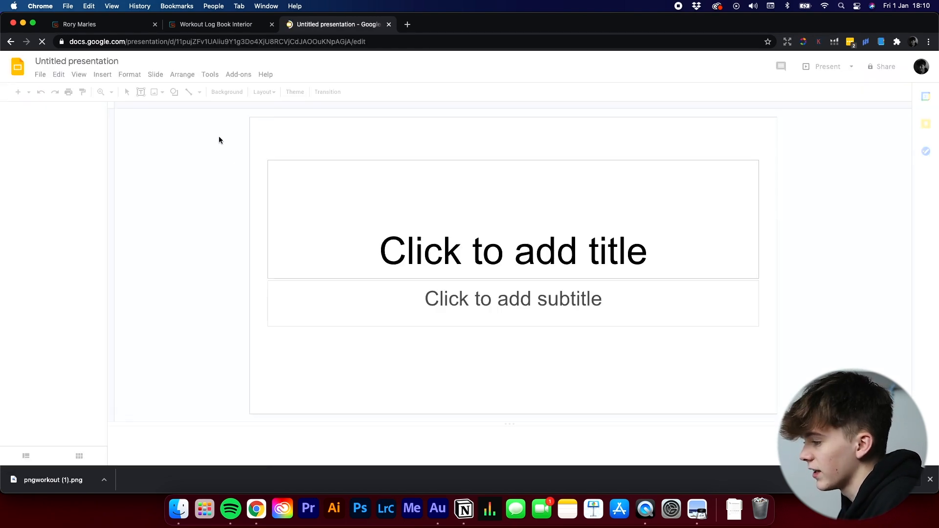
Delete the title and subtitle placeholders so the first slide is empty.
left_click(294, 91)
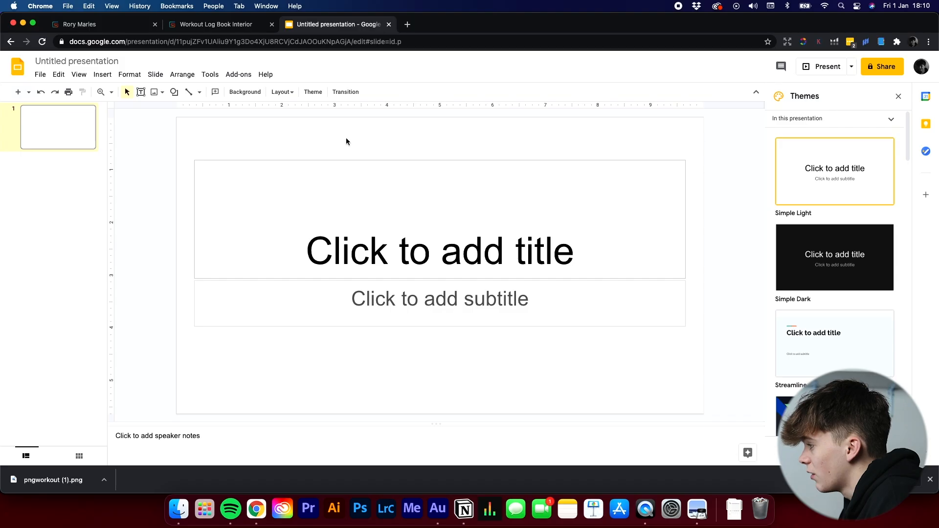
mouse_move(287, 124)
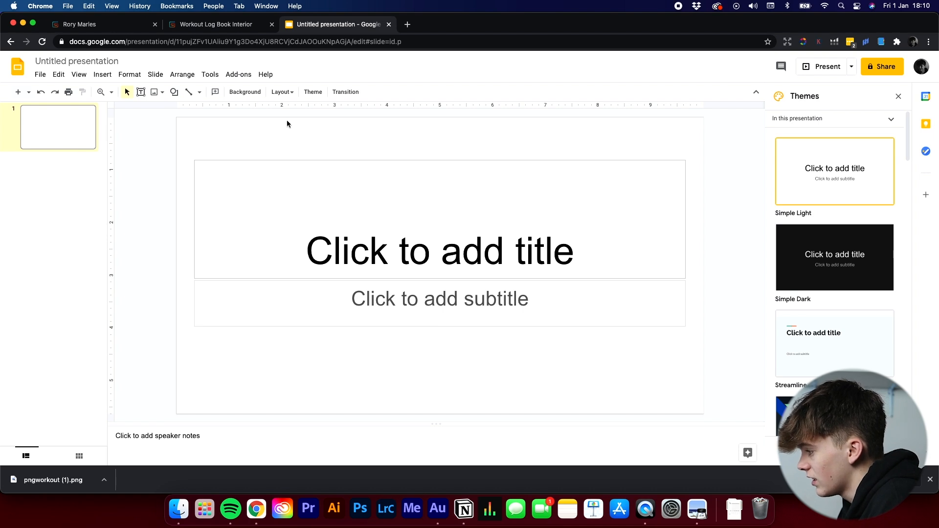
left_click(440, 250)
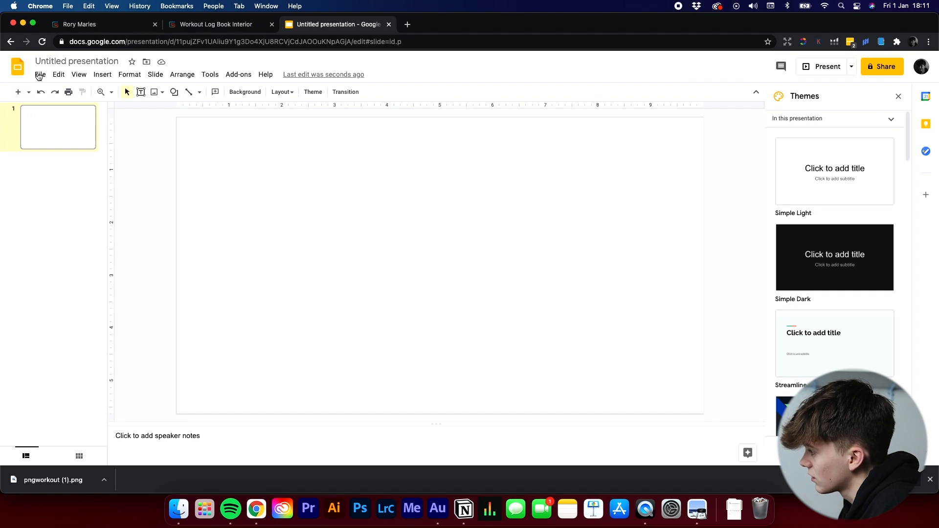
In Page setup, apply a custom 6 × 9 inch portrait page size.
left_click(40, 75)
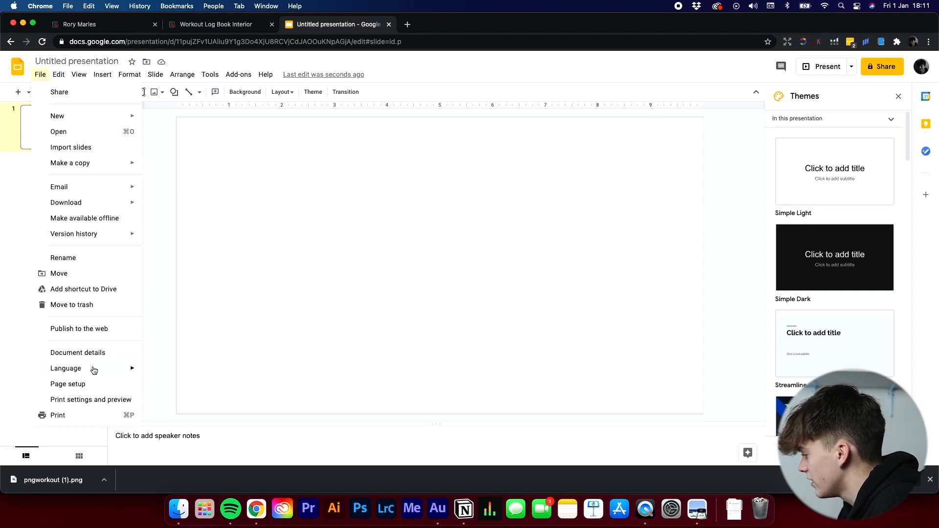
mouse_move(95, 387)
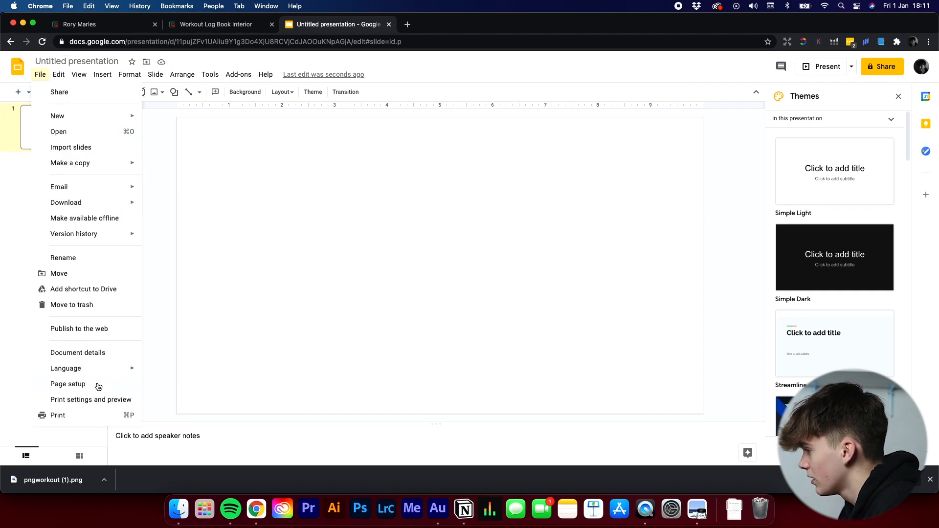
left_click(67, 384)
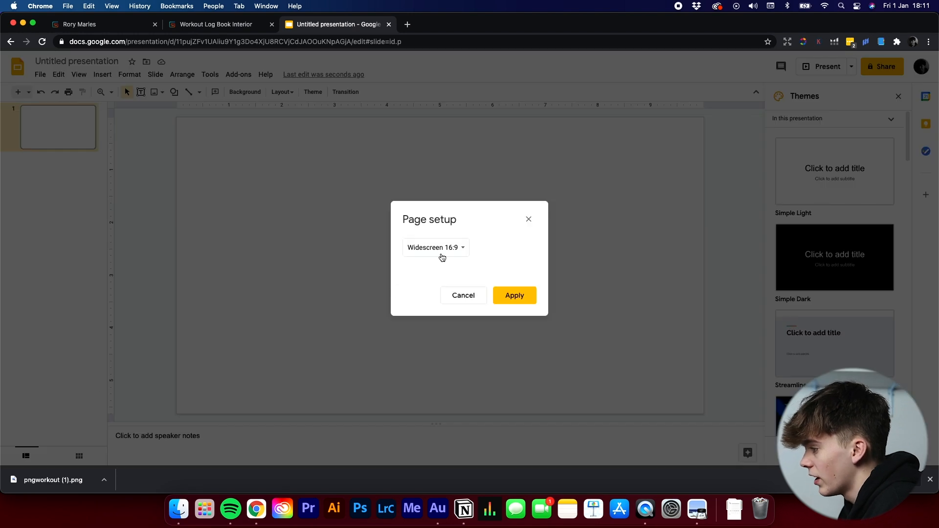
left_click(435, 247)
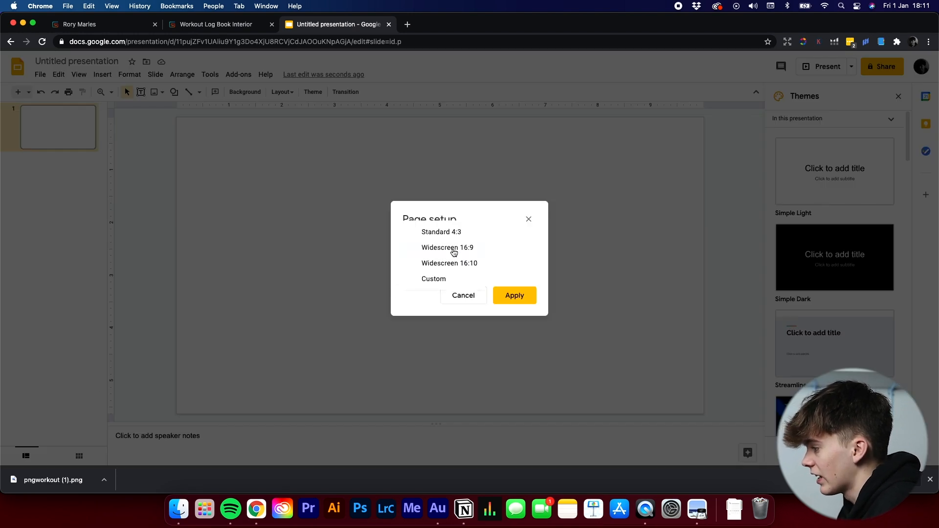
left_click(434, 278)
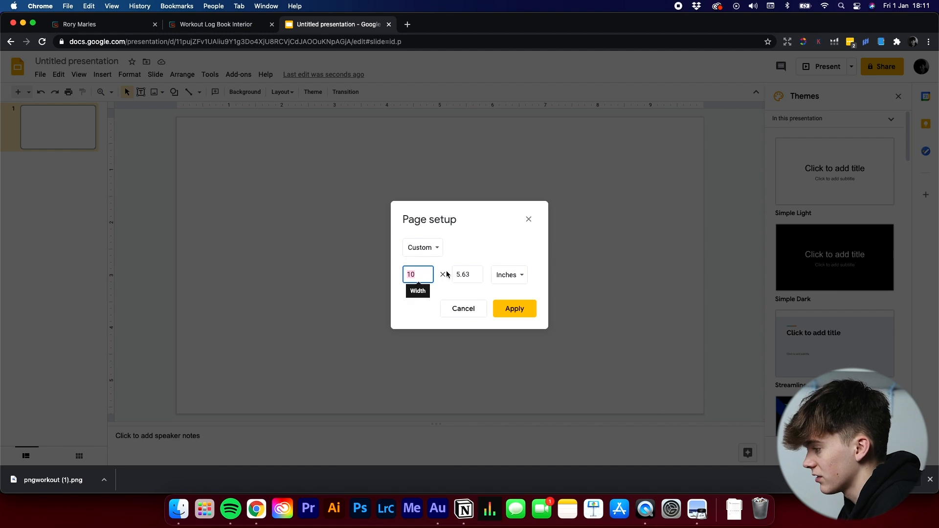
mouse_move(509, 274)
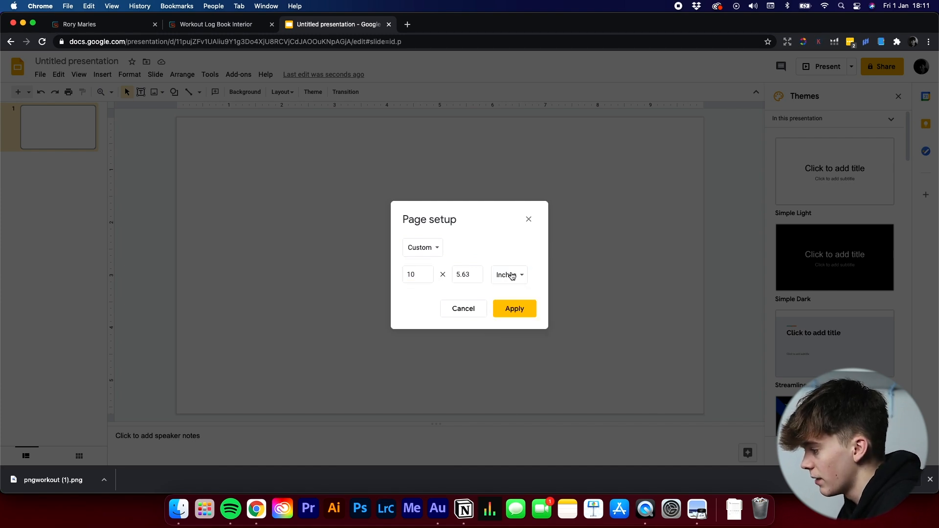
left_click(417, 274)
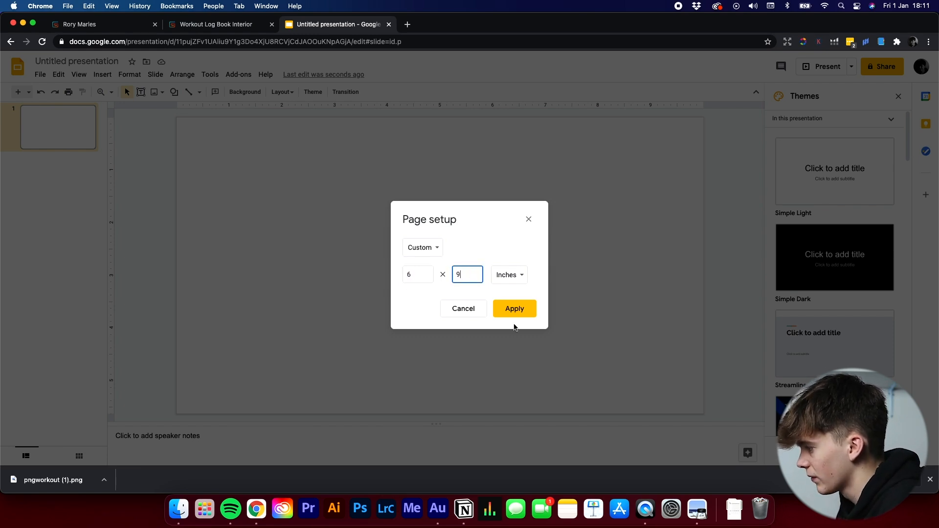
left_click(513, 309)
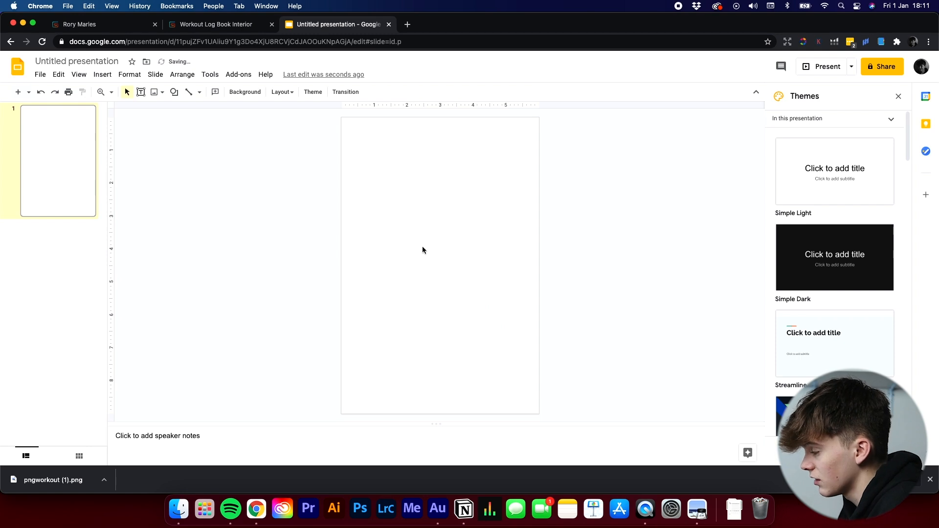
mouse_move(349, 223)
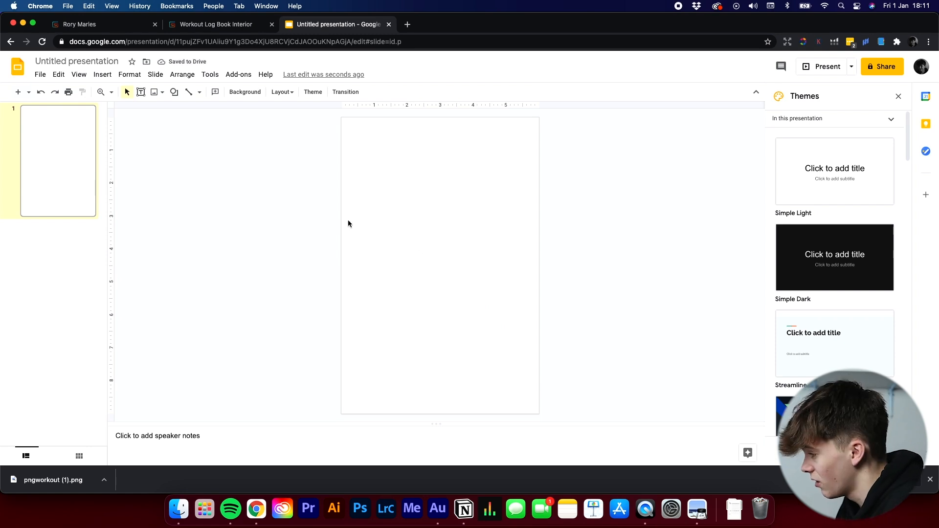
mouse_move(733, 508)
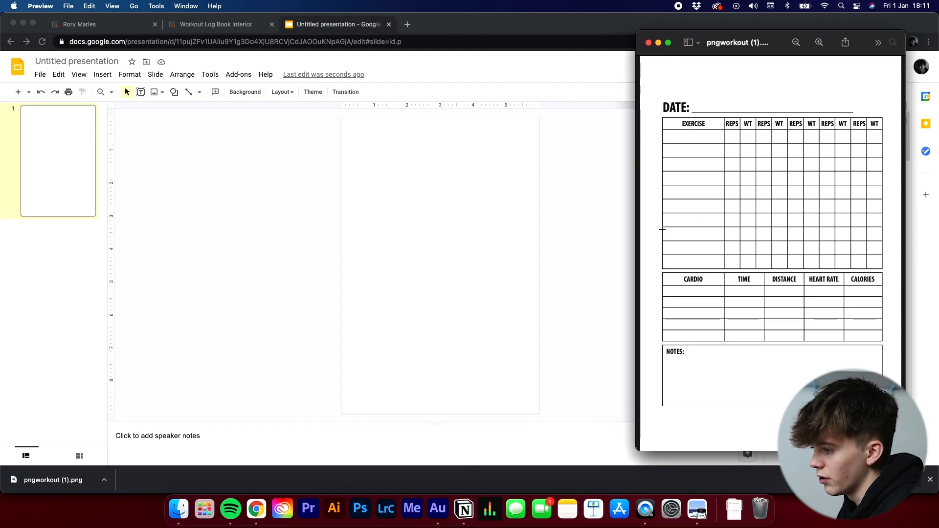
mouse_move(686, 183)
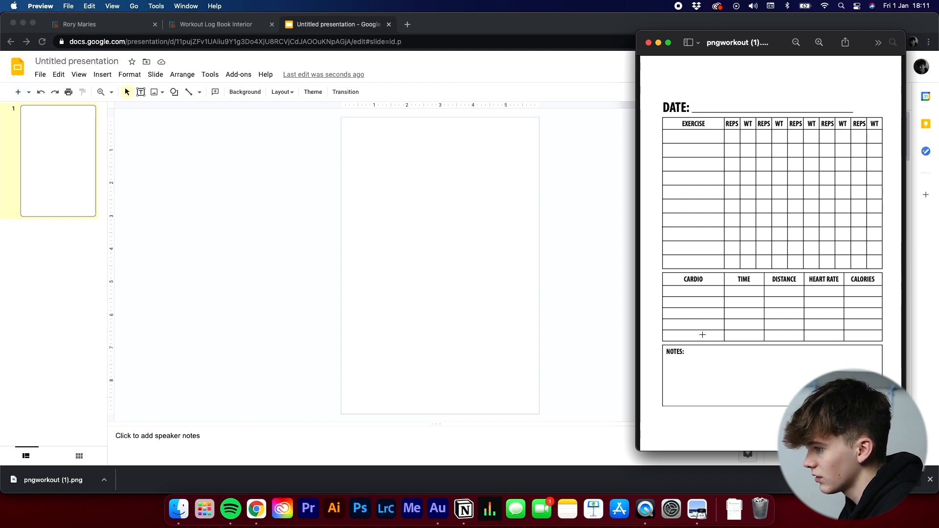
mouse_move(437, 217)
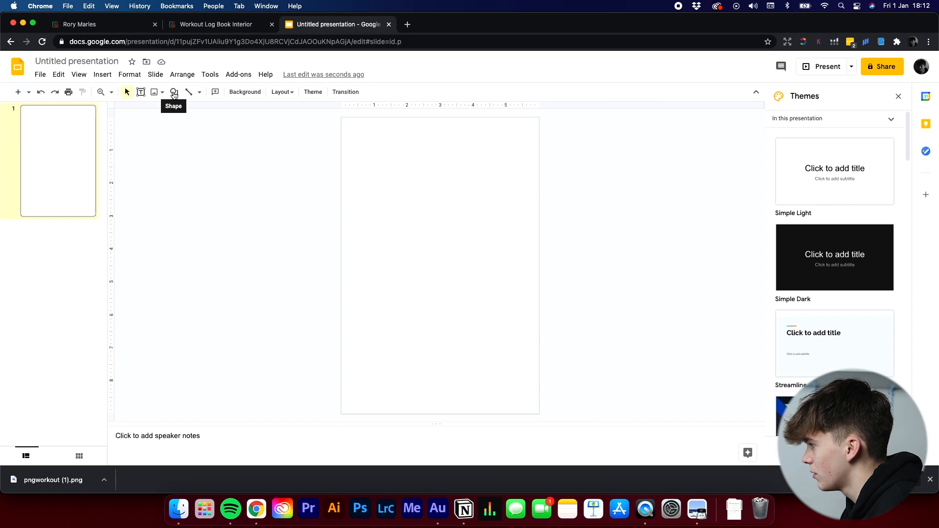
Draw a large rectangle across the upper part of the page, checking it against the reference image.
left_click(173, 91)
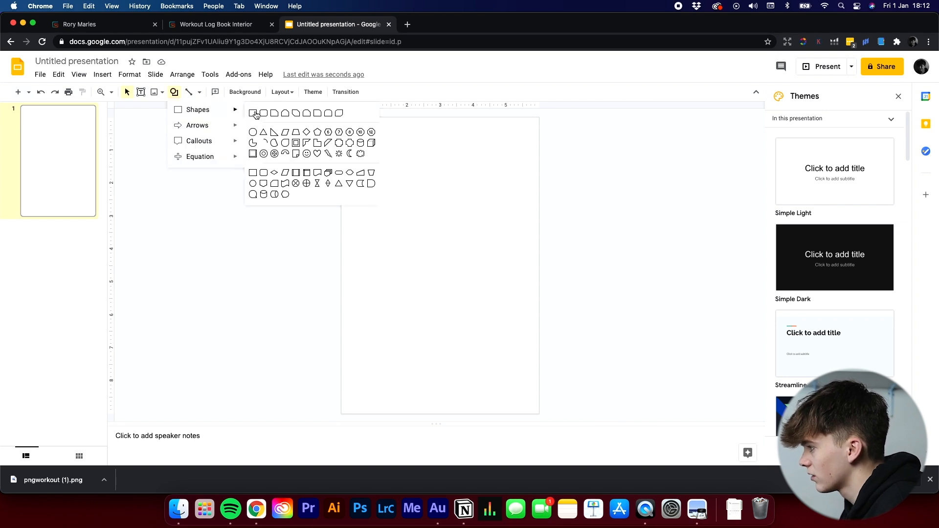
left_click(253, 113)
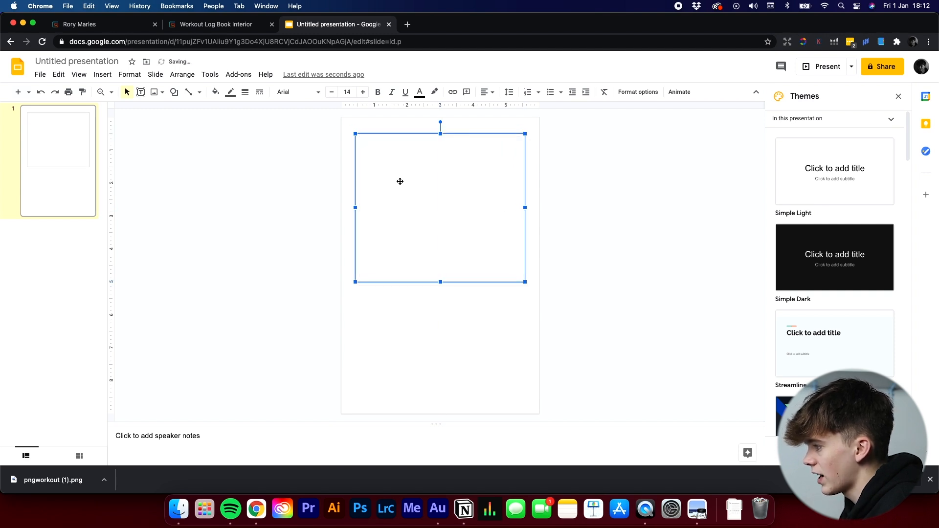
mouse_move(525, 282)
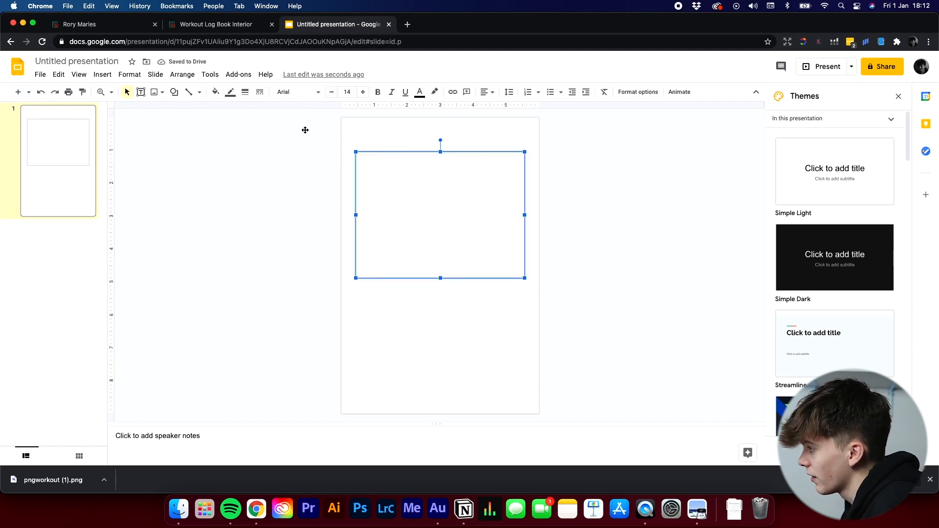
left_click(215, 91)
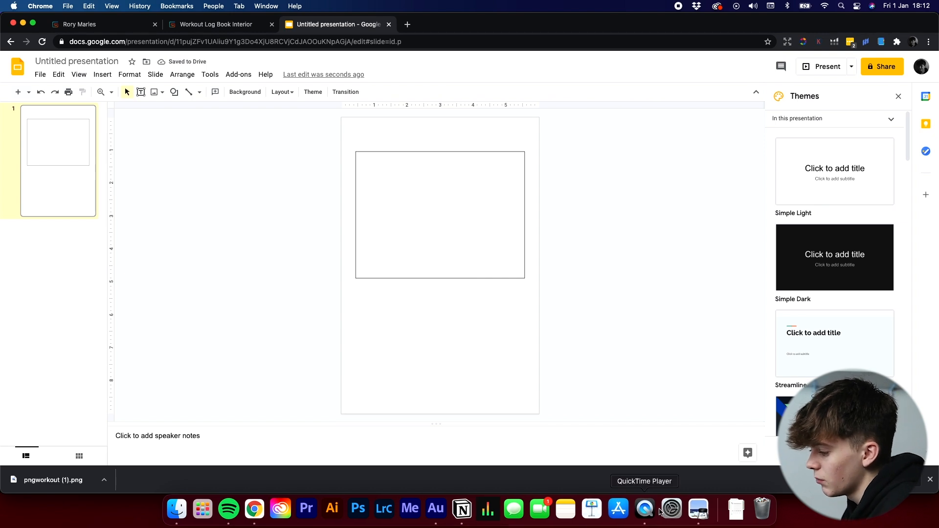
left_click(53, 479)
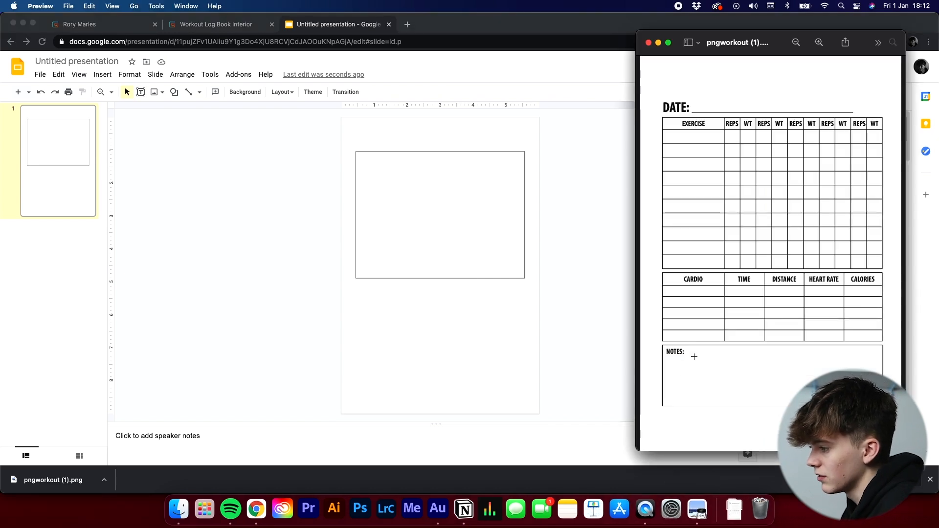
left_click(154, 92)
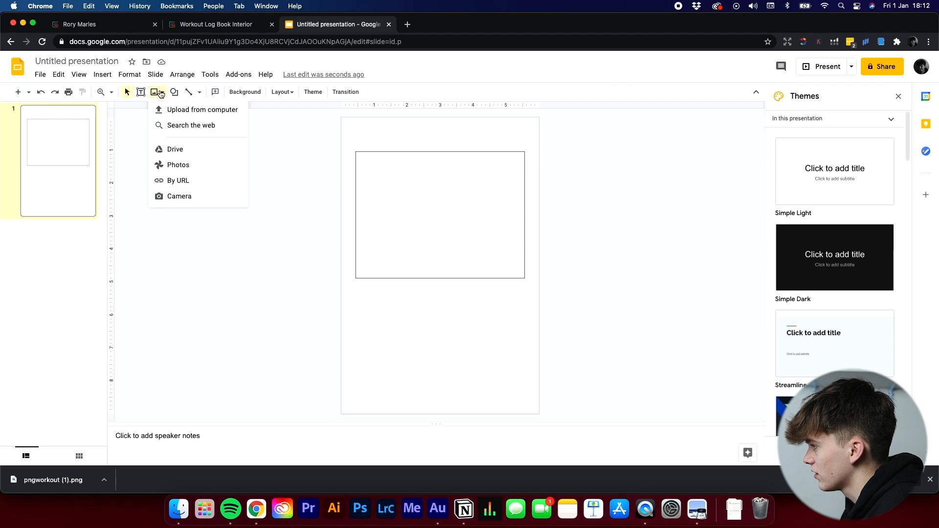
Insert a second rectangle below the large one and set its border colour.
left_click(174, 91)
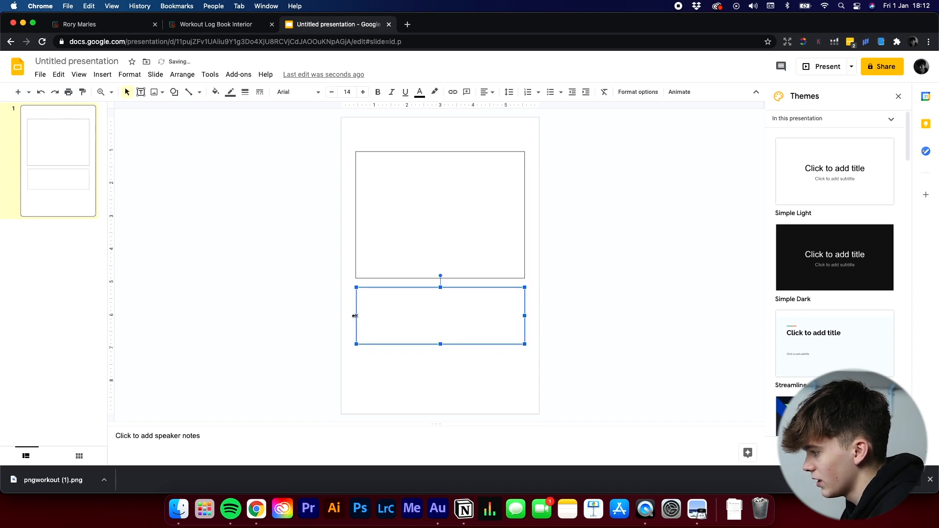
left_click(451, 371)
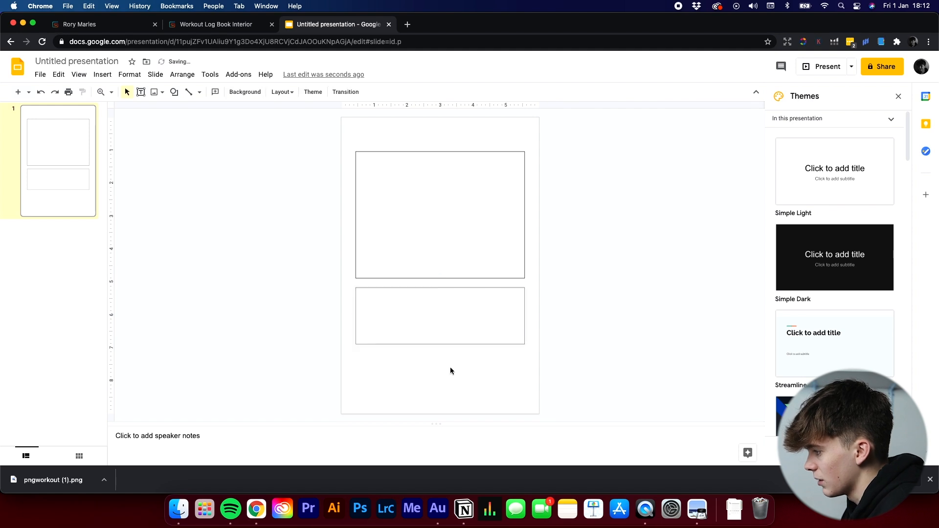
left_click(441, 316)
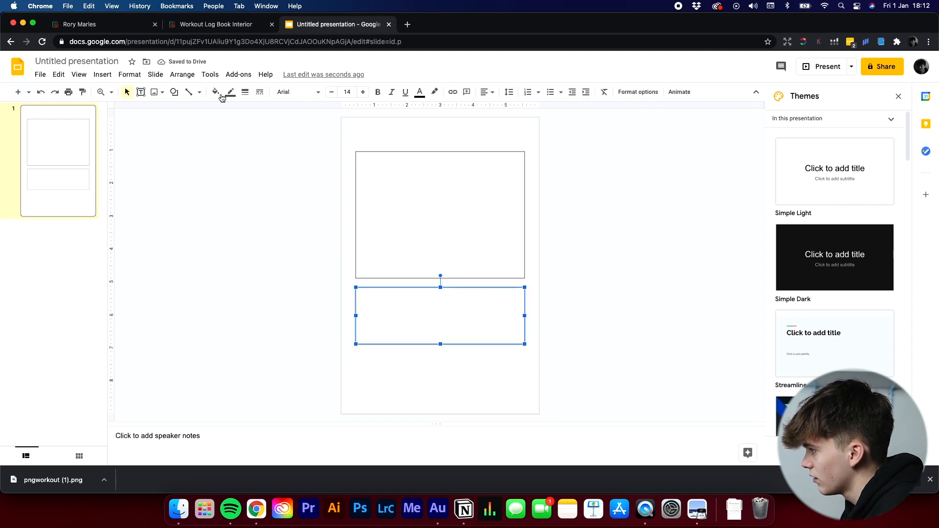
left_click(230, 92)
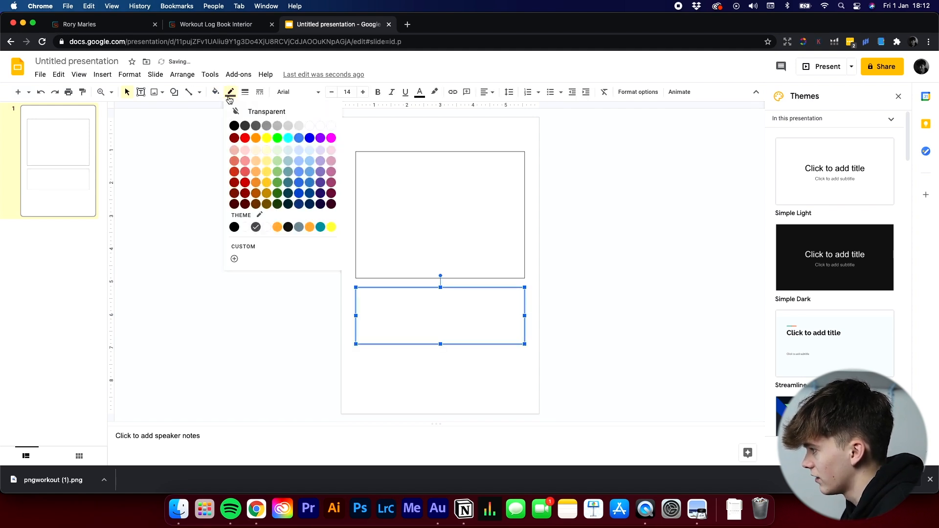
left_click(381, 339)
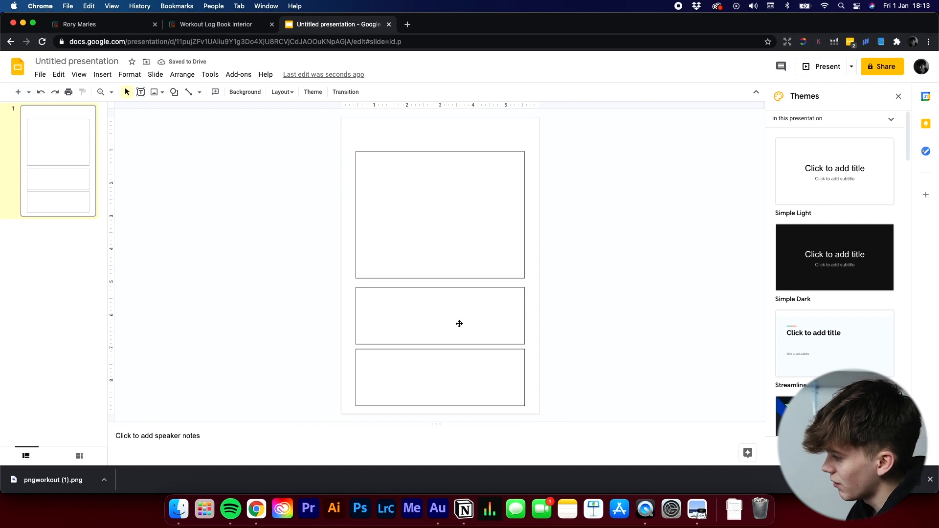
Duplicate the lower box and stack the copies to fill the rest of the page.
left_click(440, 315)
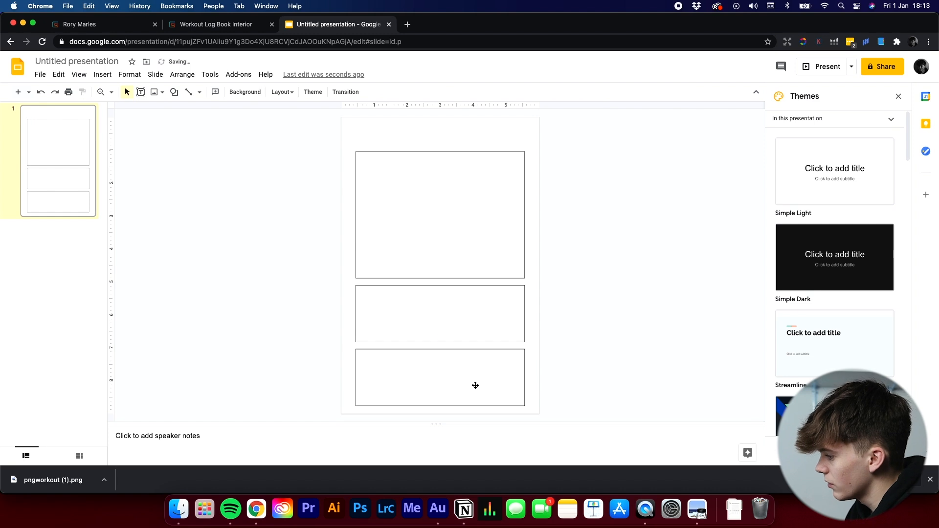
left_click(440, 214)
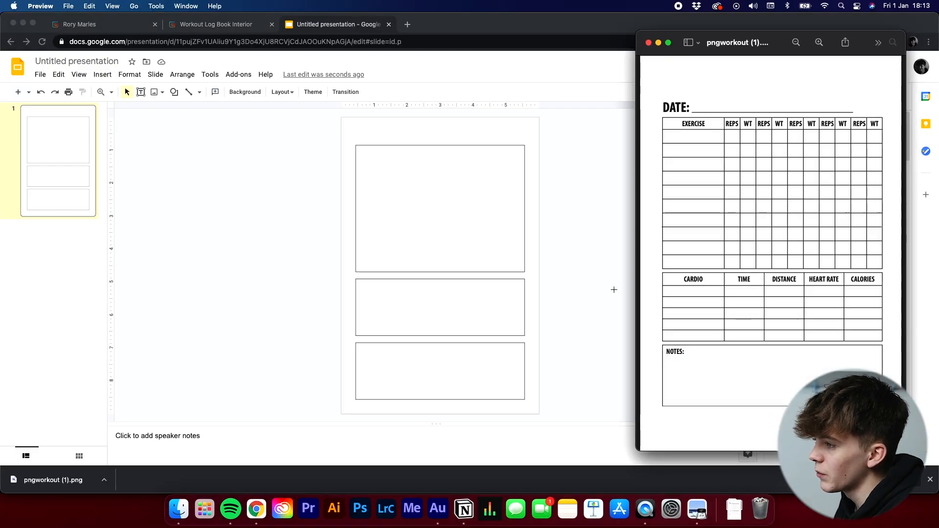
mouse_move(774, 134)
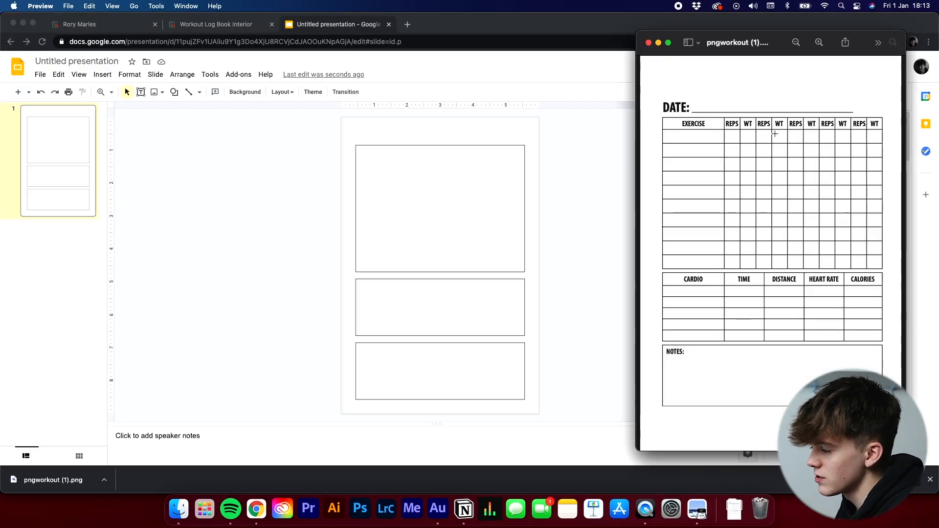
mouse_move(629, 210)
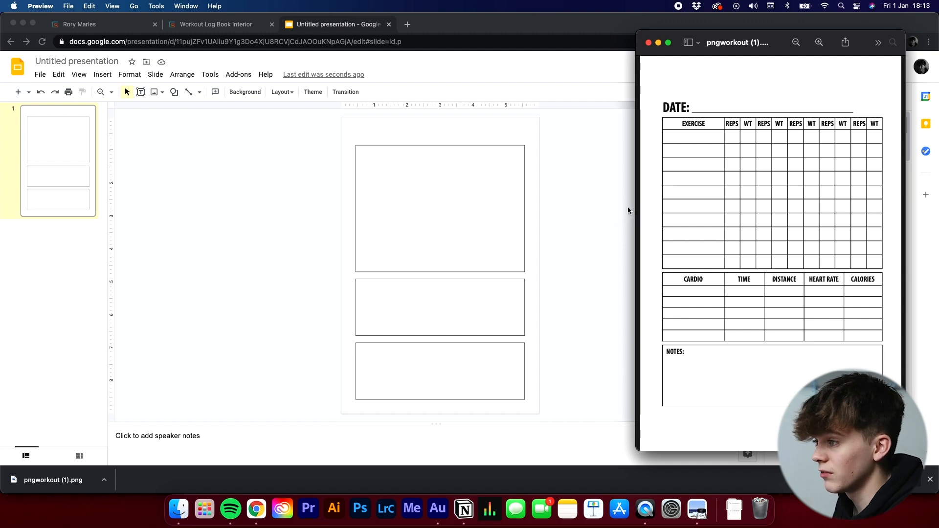
mouse_move(630, 179)
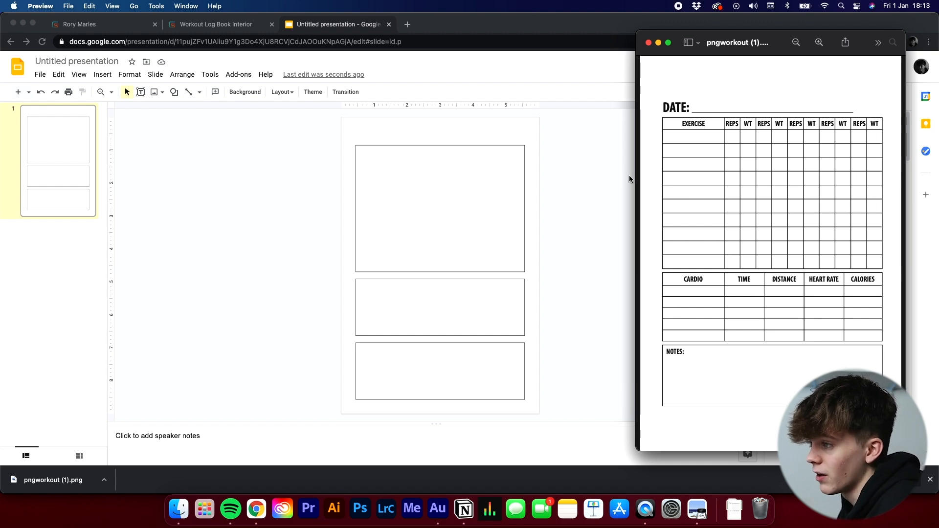
mouse_move(702, 133)
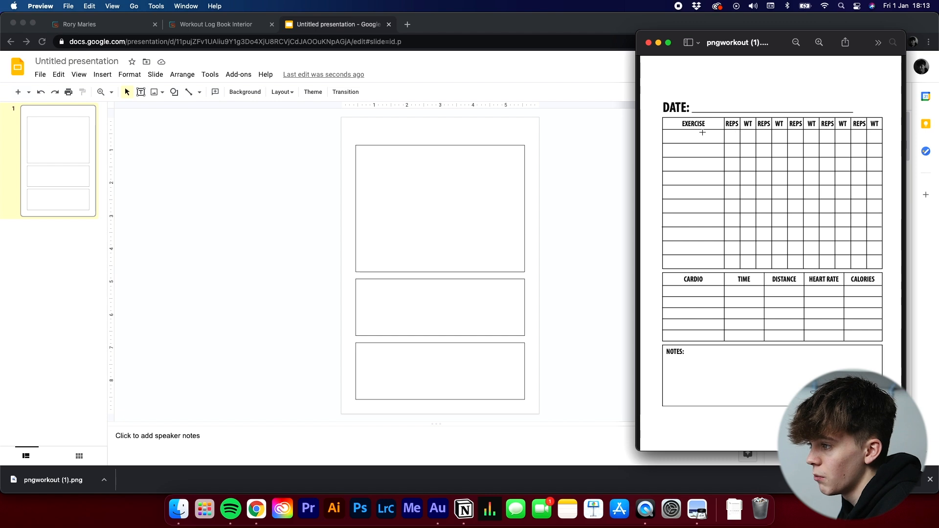
mouse_move(747, 138)
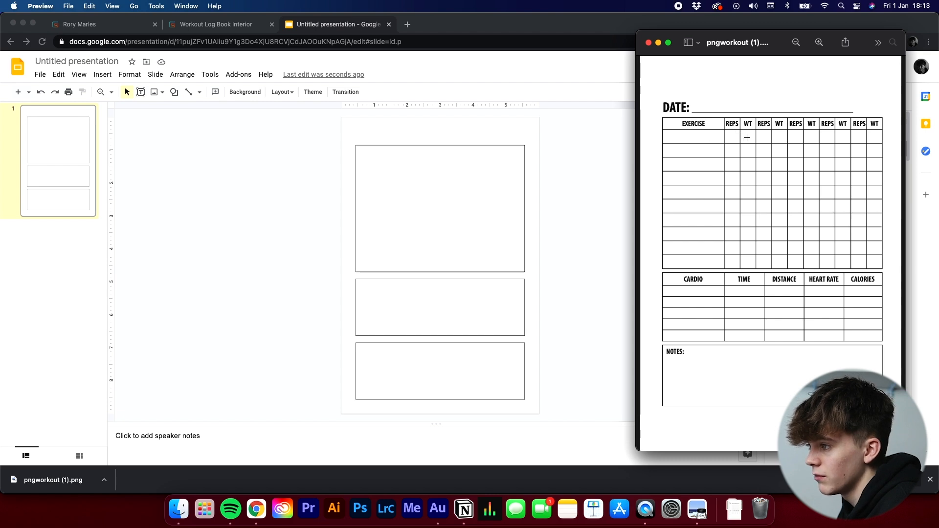
mouse_move(837, 138)
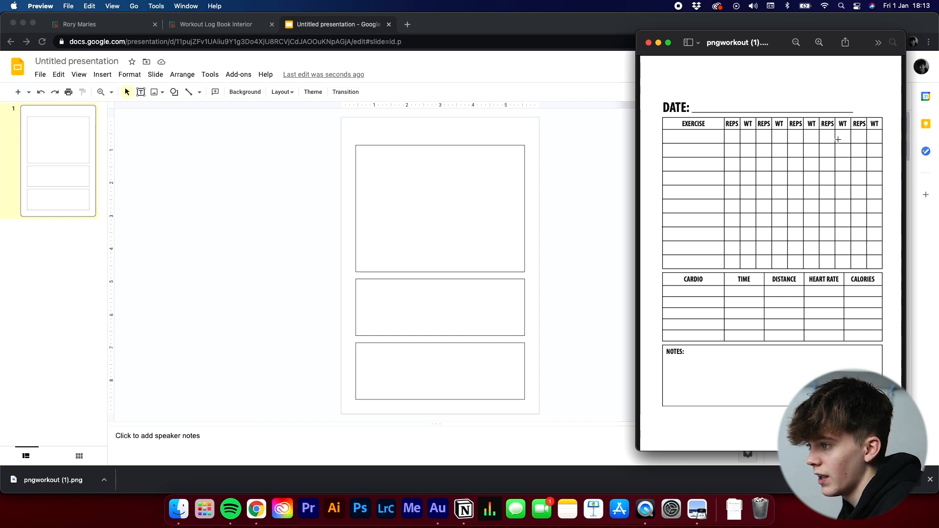
mouse_move(780, 134)
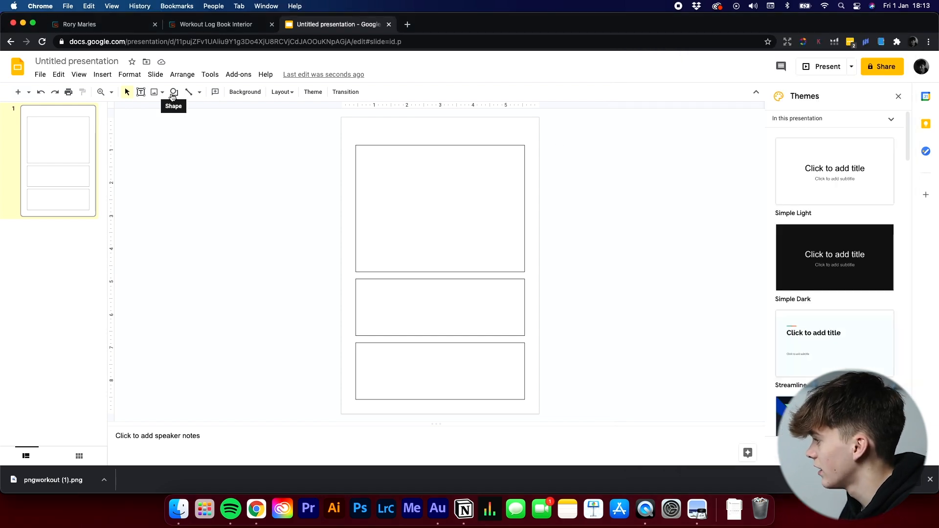
Draw a vertical divider in the top box and paste copies to form eleven columns.
left_click(440, 208)
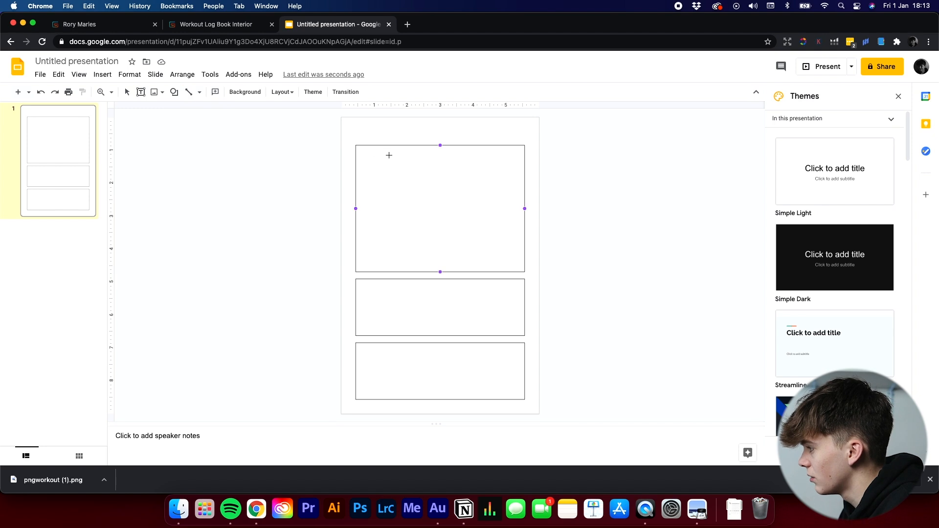
mouse_move(384, 146)
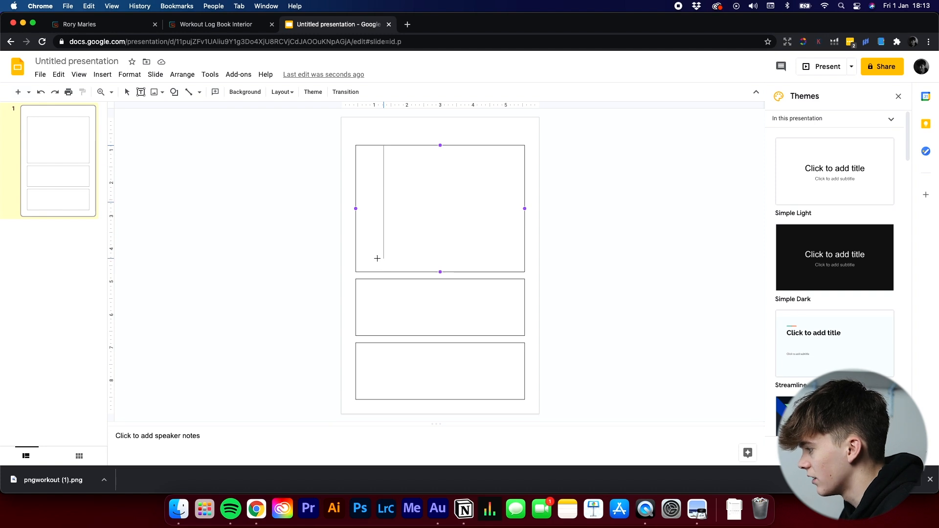
mouse_move(384, 271)
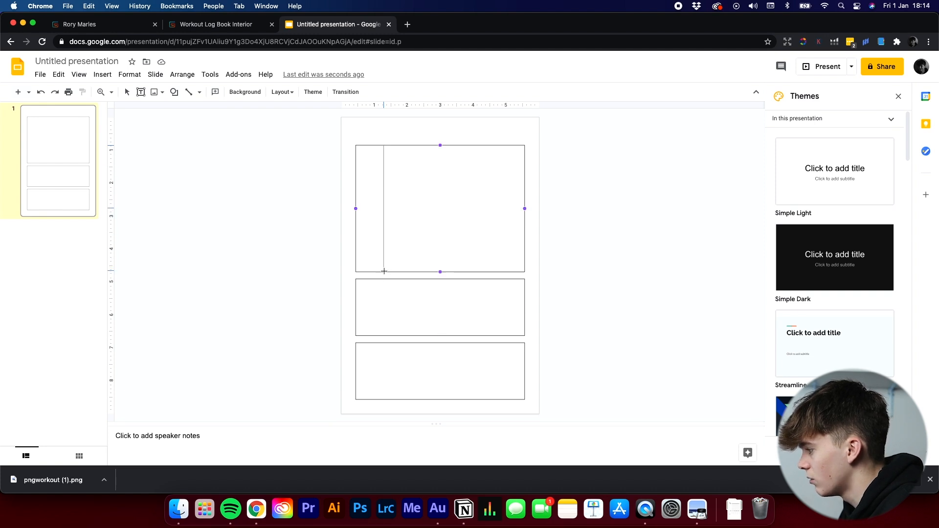
left_click(440, 307)
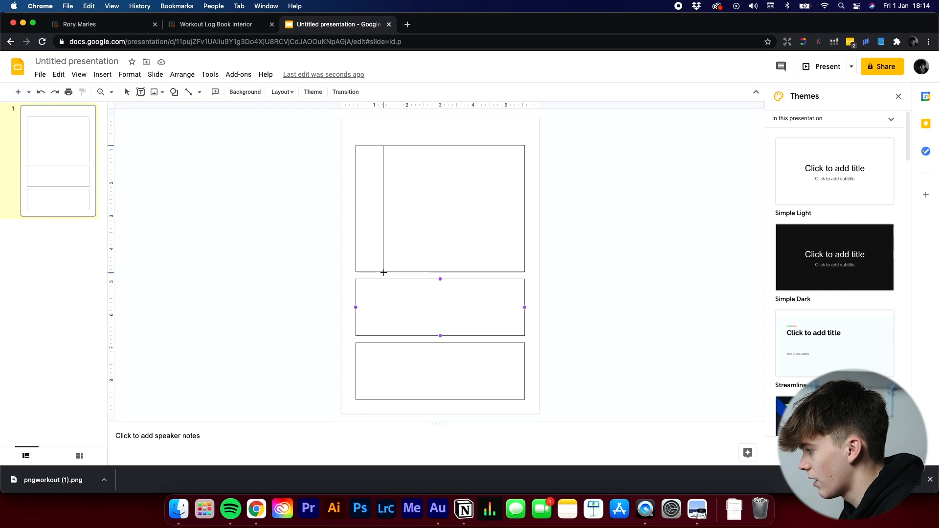
left_click(214, 91)
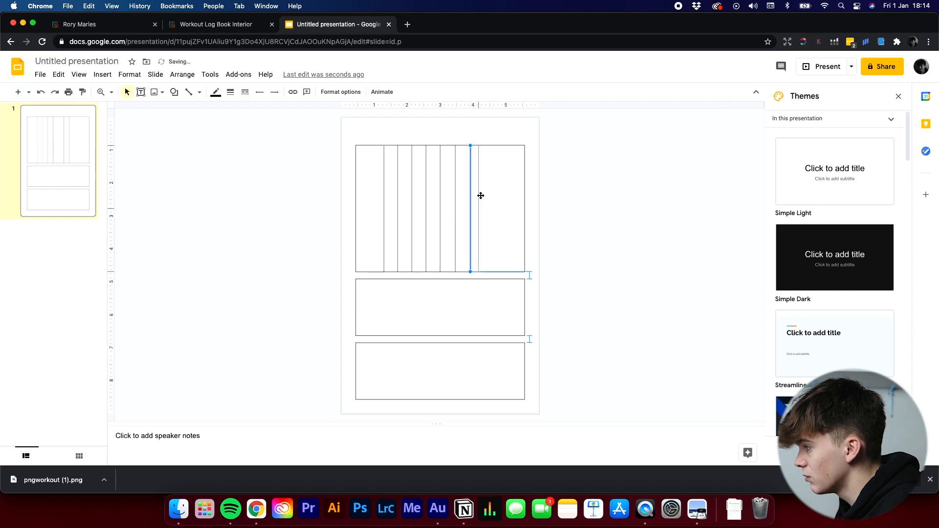
left_click(217, 245)
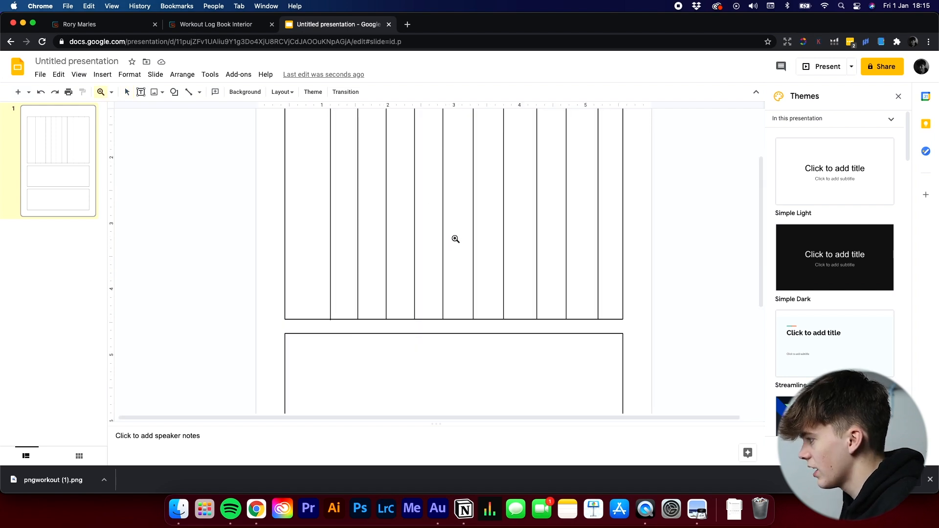
scroll("up", 3)
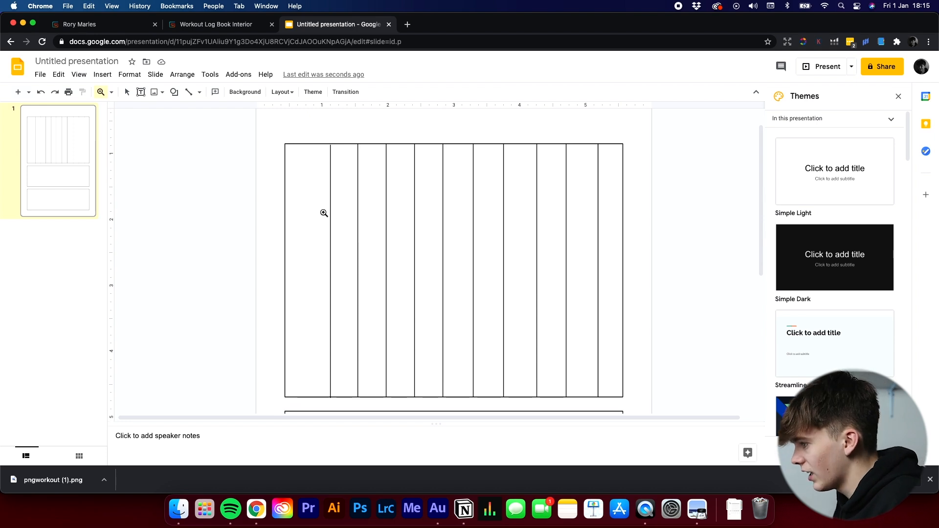
mouse_move(502, 240)
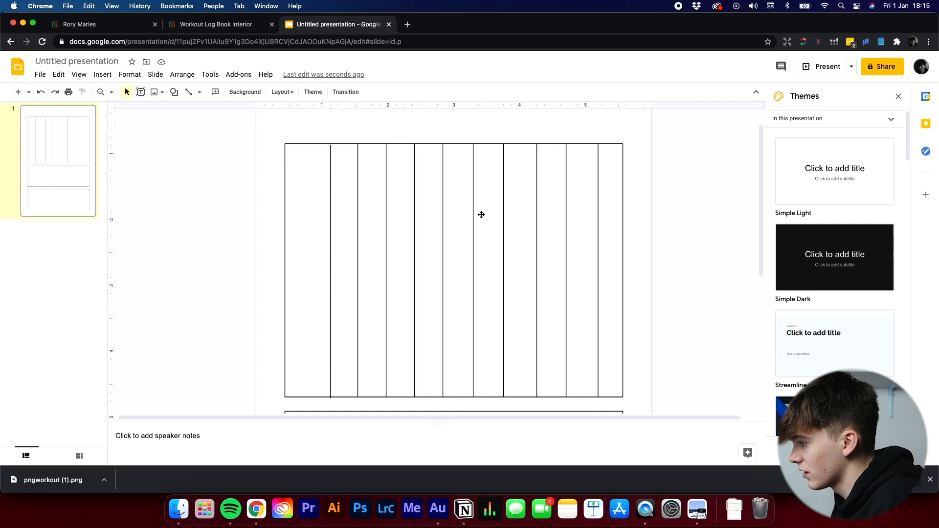
left_click(597, 269)
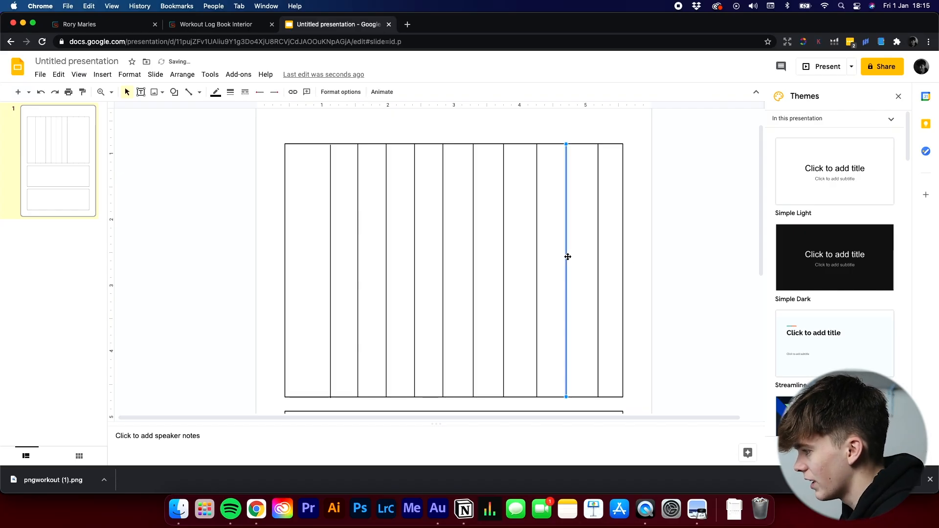
left_click(547, 255)
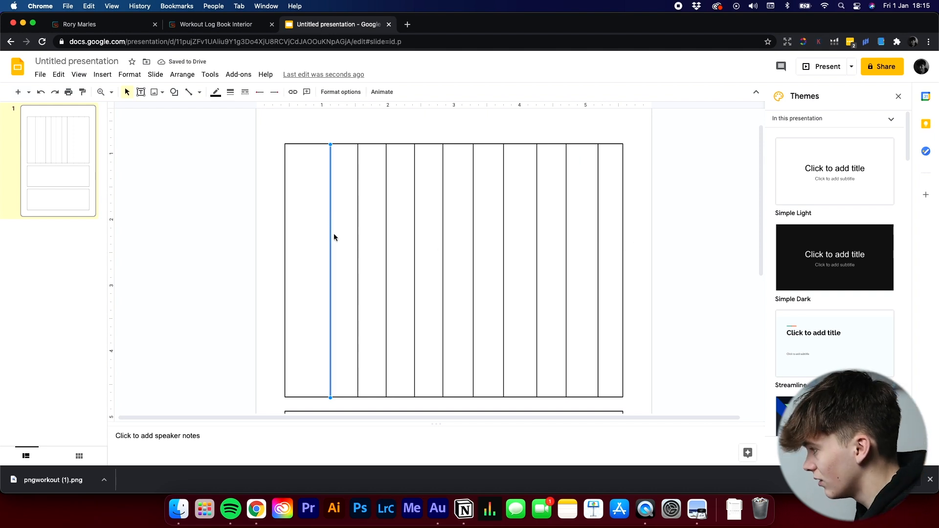
left_click(380, 263)
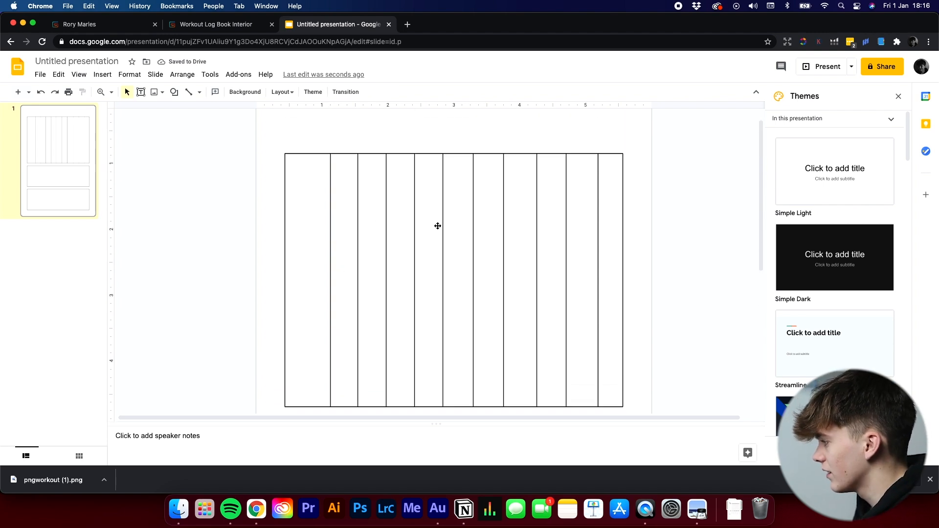
mouse_move(670, 509)
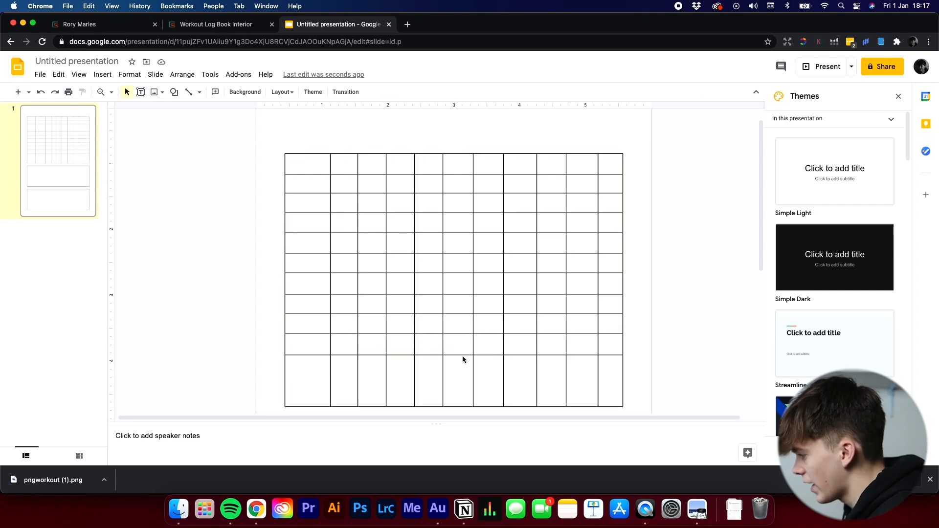
Duplicate horizontal lines across the top box and space them into even rows.
left_click(453, 334)
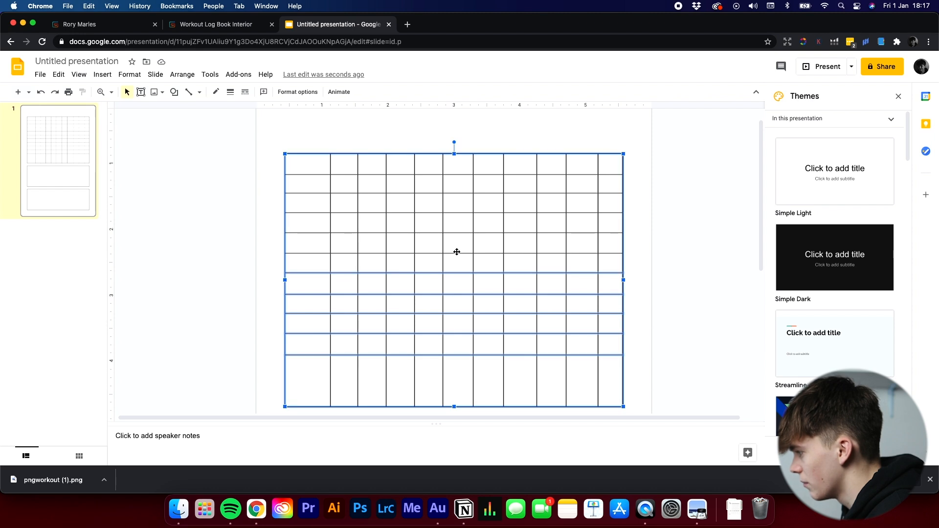
left_click(664, 253)
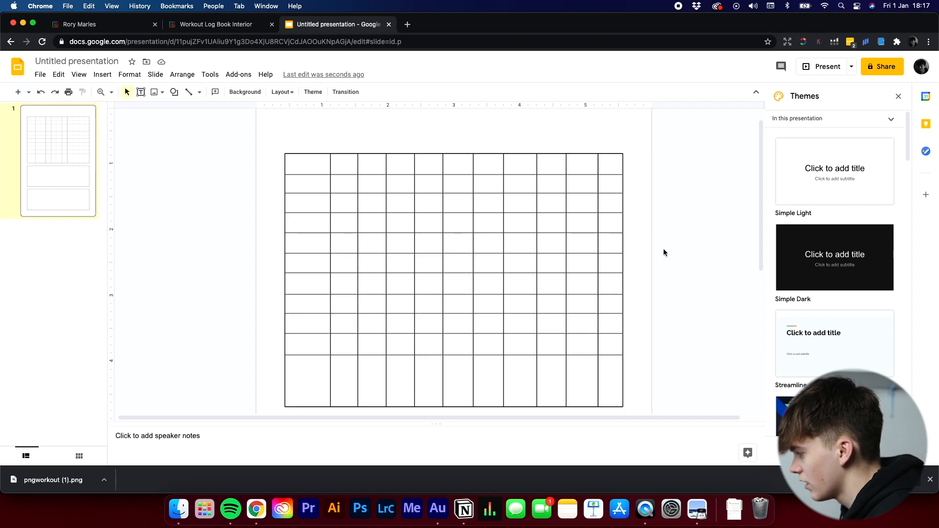
left_click(453, 344)
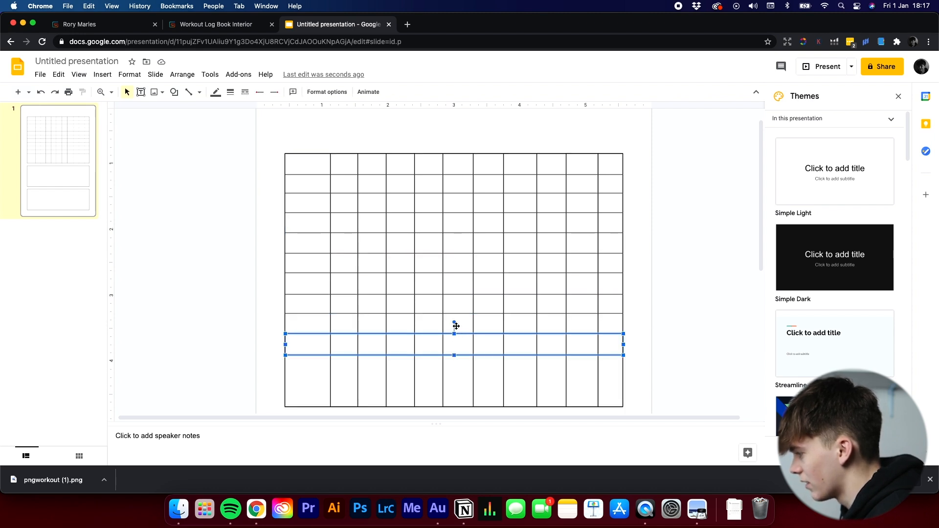
scroll("down", 3)
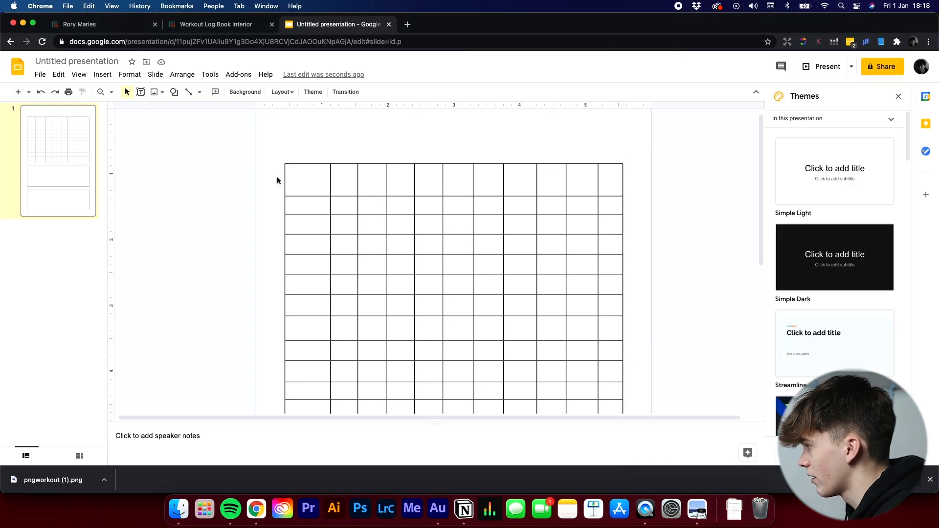
Draw four vertical dividers in the middle box to make the cardio table's five columns.
scroll("down", 3)
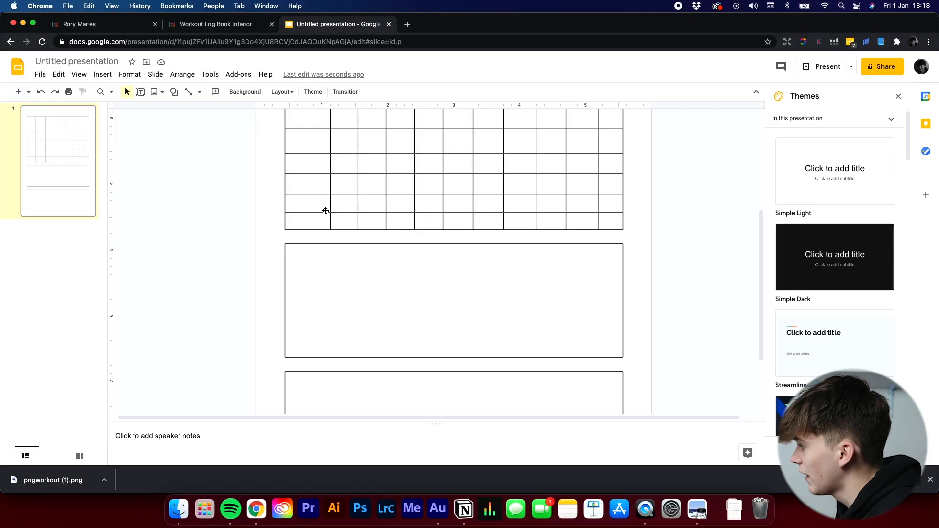
mouse_move(188, 92)
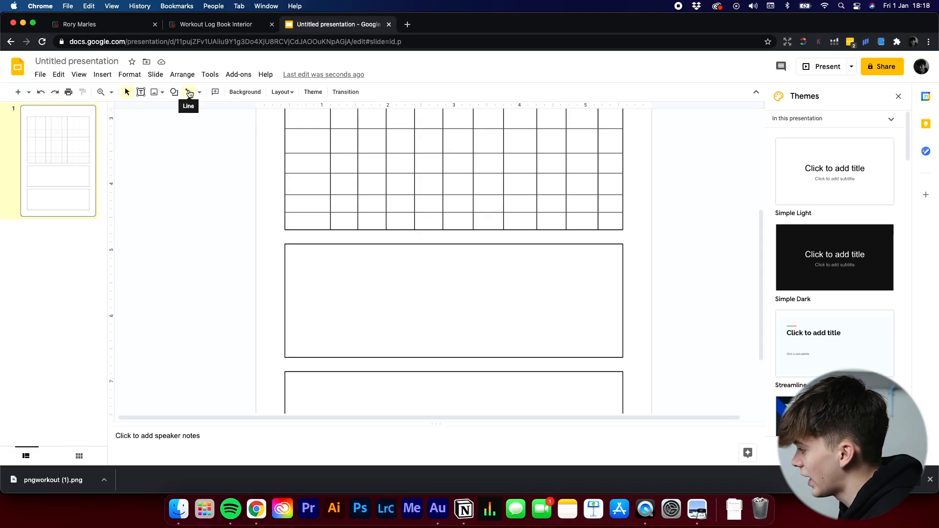
left_click(454, 300)
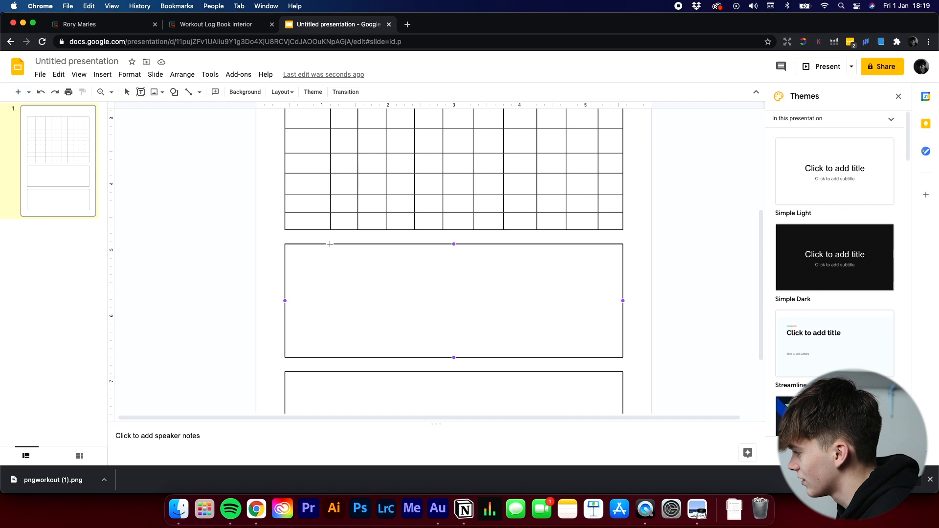
mouse_move(334, 281)
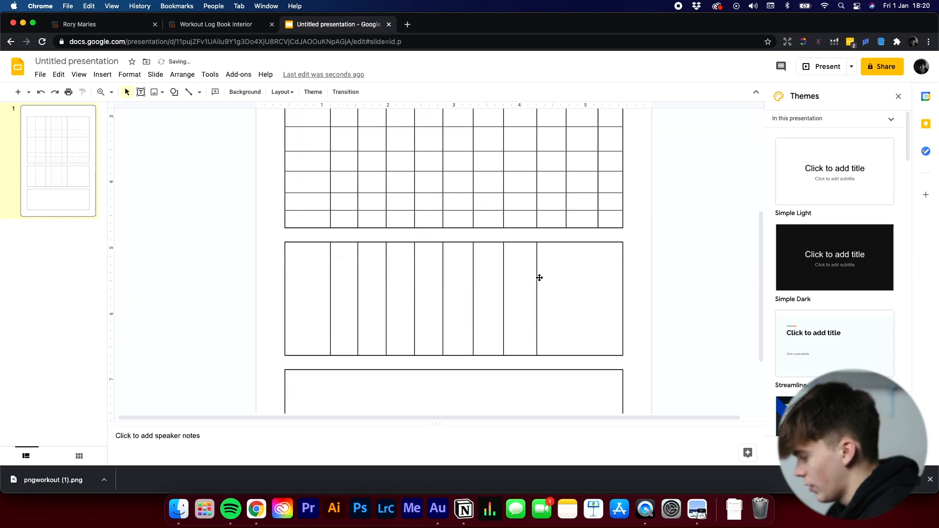
mouse_move(670, 510)
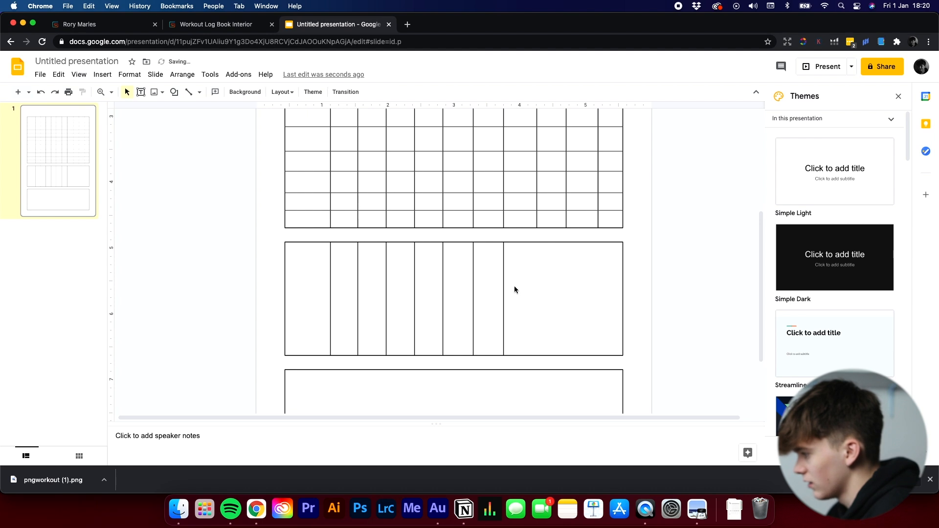
left_click(509, 299)
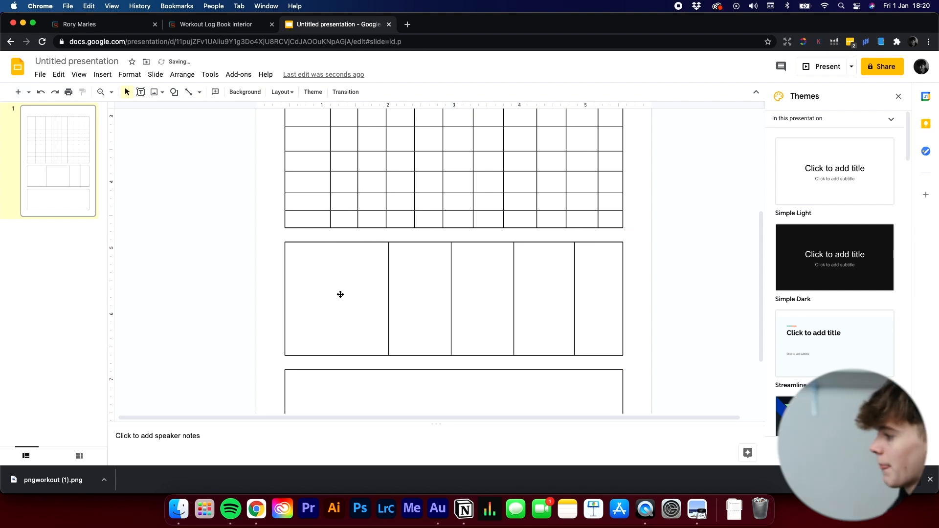
mouse_move(489, 509)
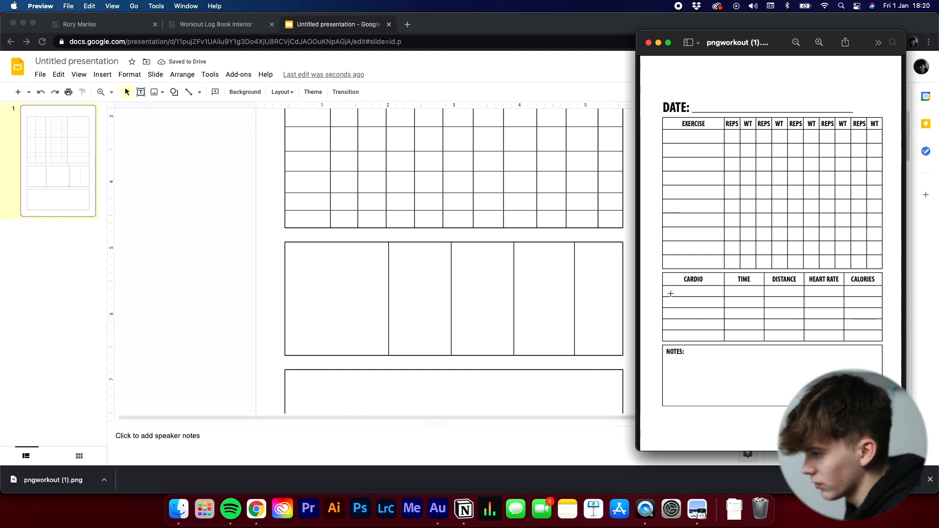
mouse_move(674, 318)
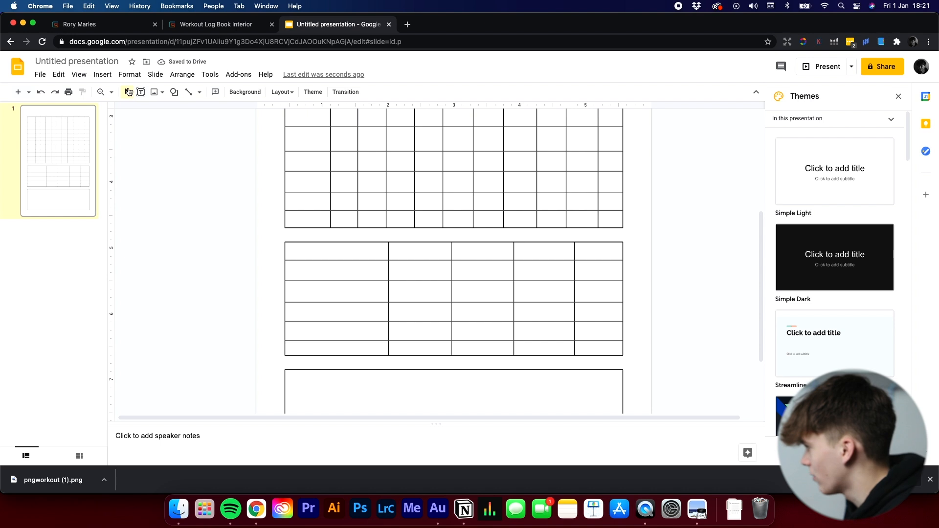
left_click(101, 92)
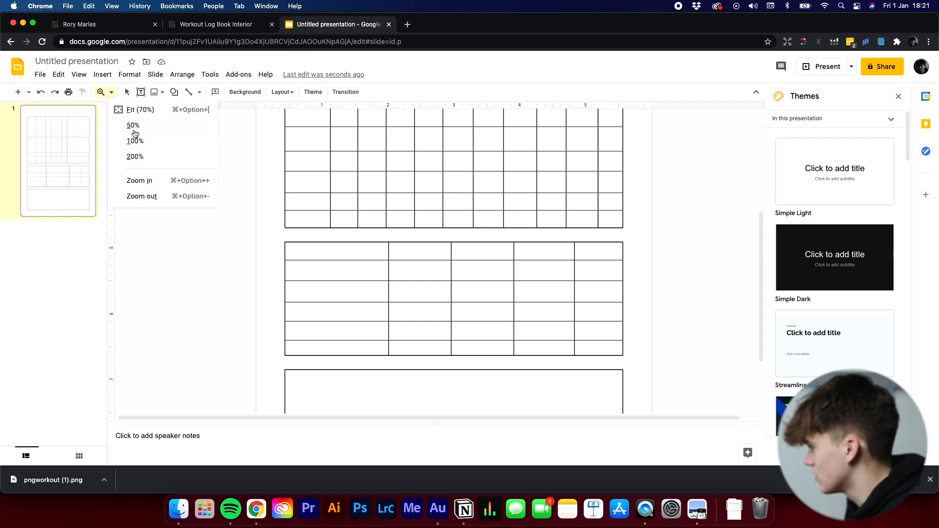
left_click(133, 125)
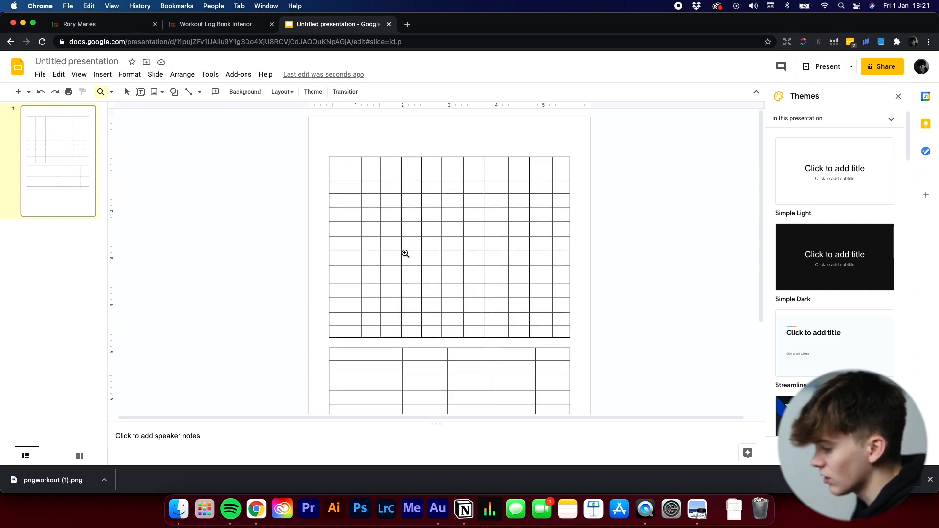
scroll("down", 3)
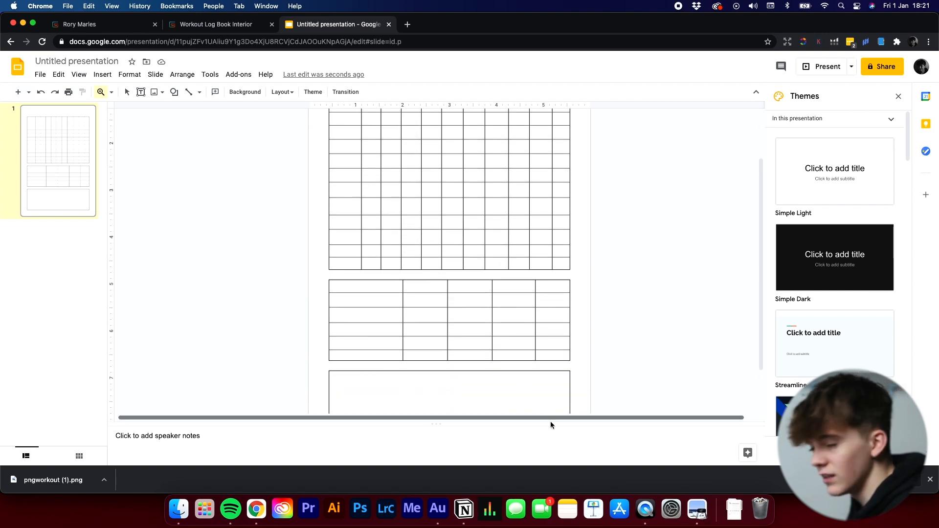
scroll("down", 3)
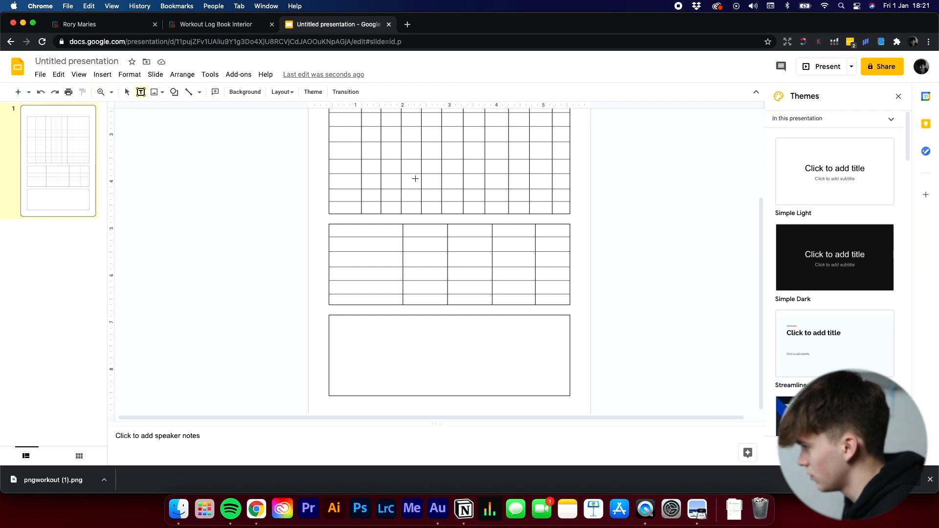
Add a text box reading EXERCISE over the first header cell and reduce its size.
scroll("up", 3)
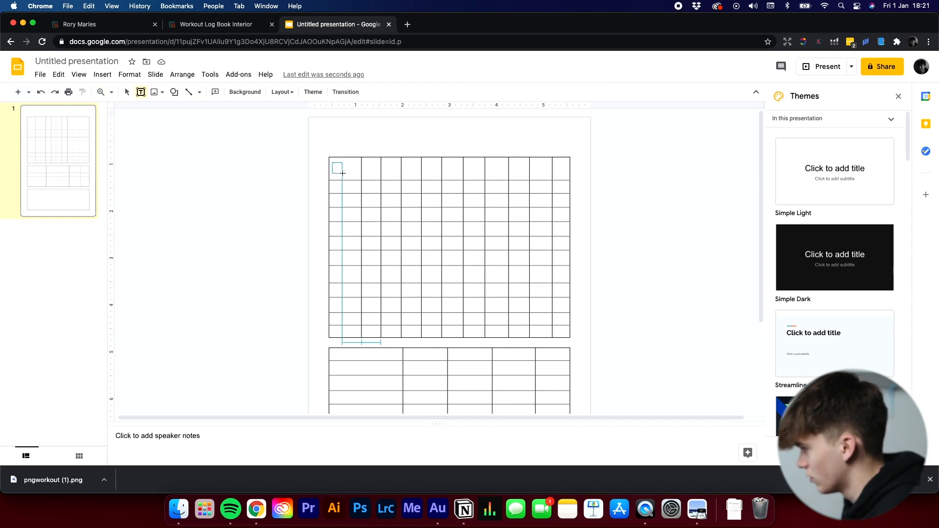
left_click(345, 166)
type("EXERCISE")
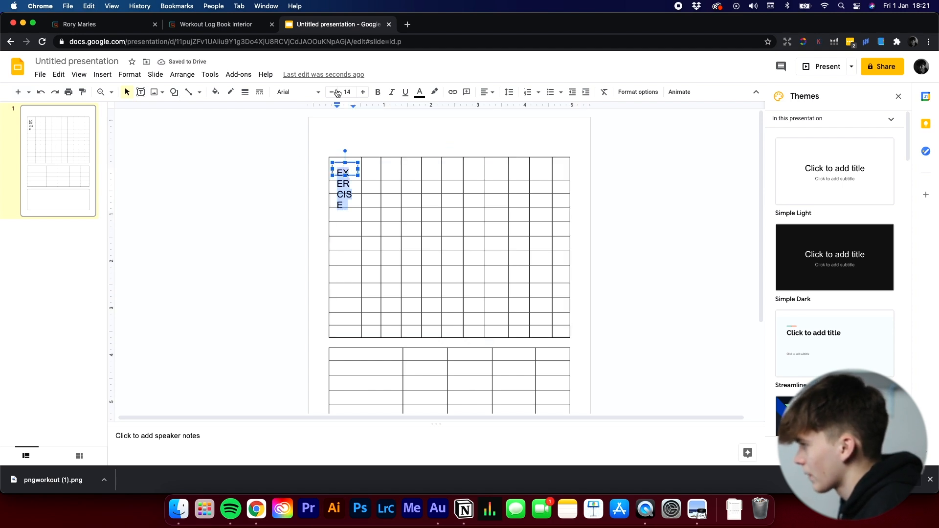
left_click(322, 91)
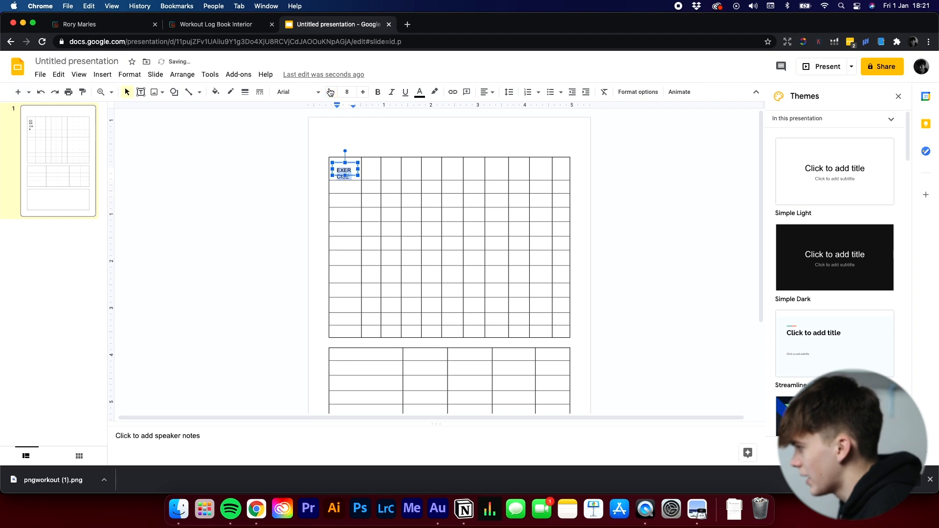
left_click(330, 92)
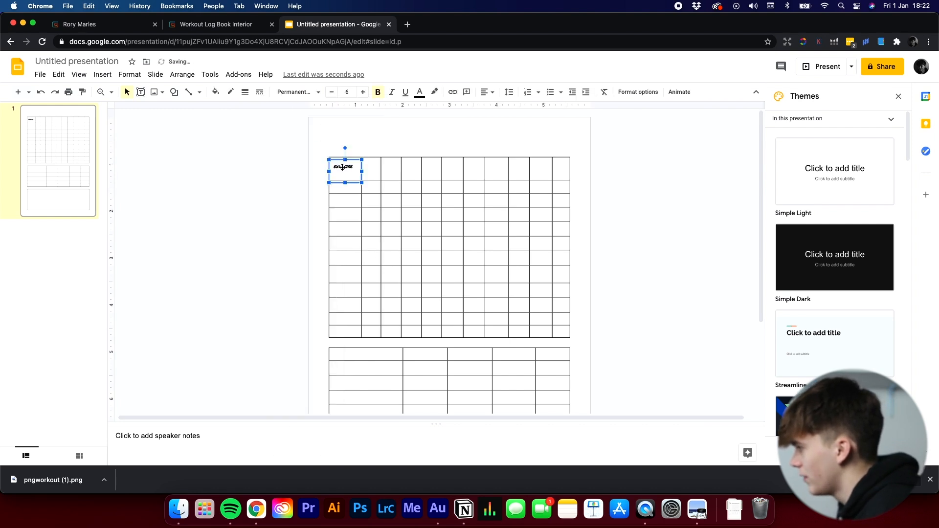
Set the EXERCISE label to Impact at size 9 so it fits on one line.
left_click(294, 92)
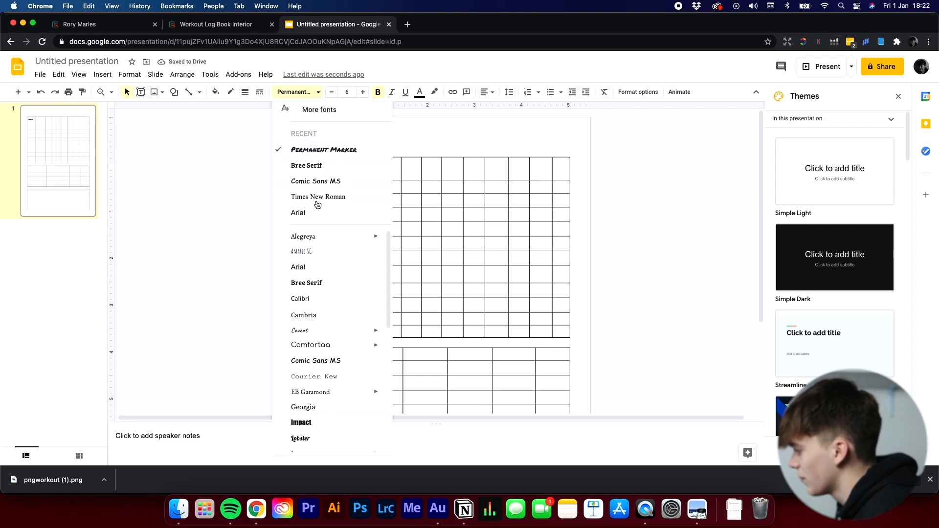
left_click(300, 422)
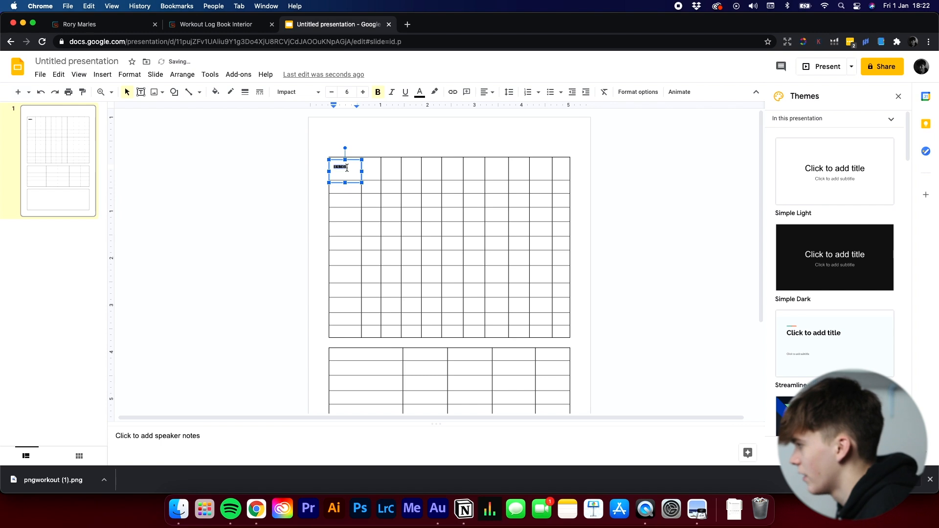
left_click(362, 92)
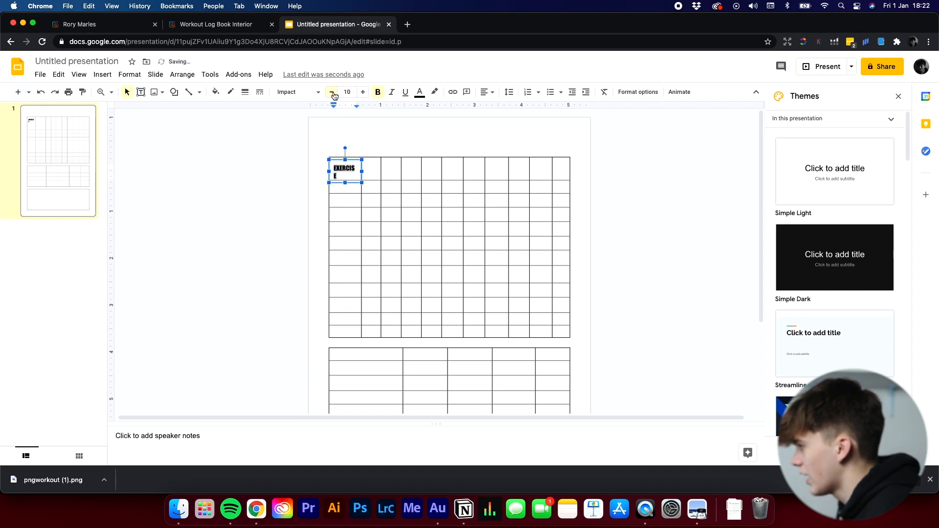
left_click(331, 91)
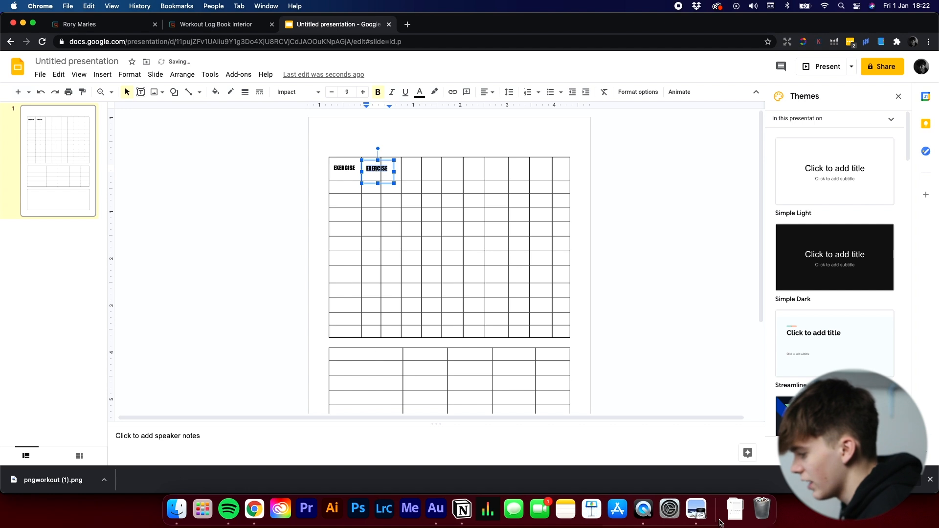
left_click(53, 480)
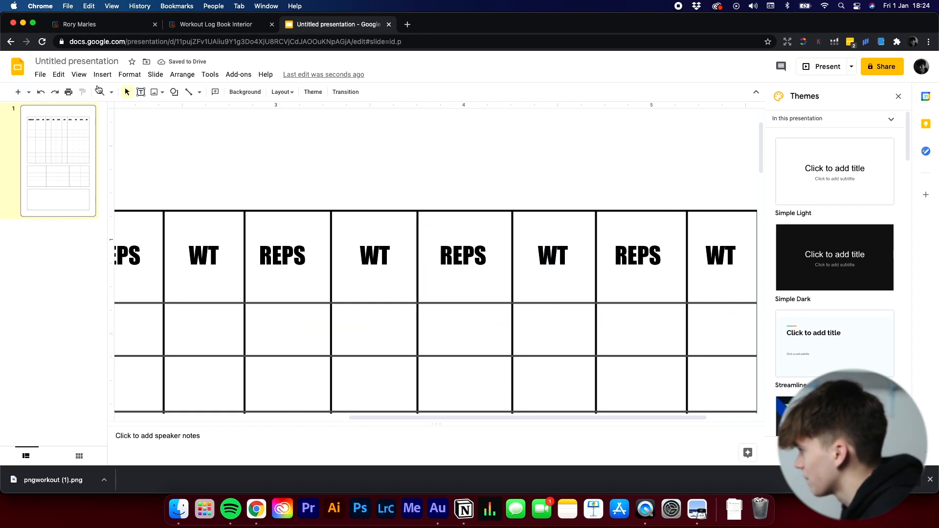
Fit the page in view and reuse the header label to title the cardio table CARDIO.
left_click(100, 91)
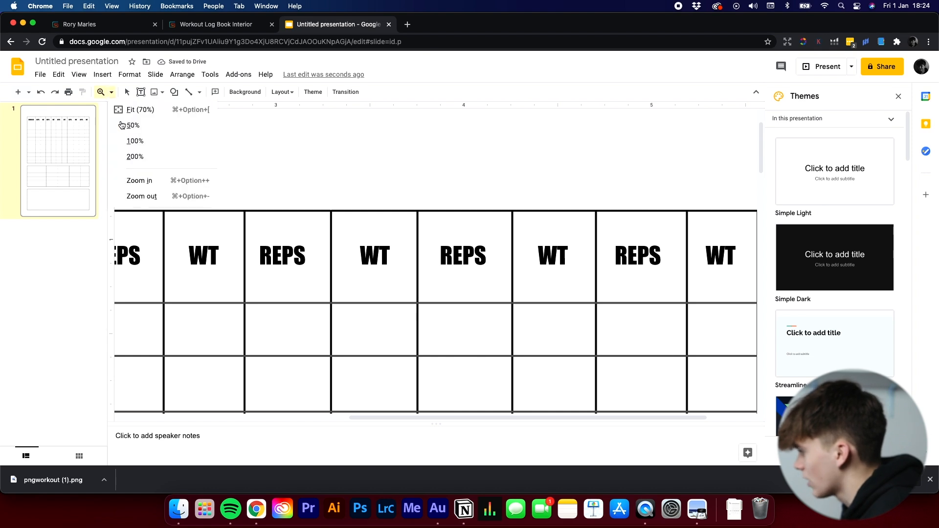
left_click(134, 126)
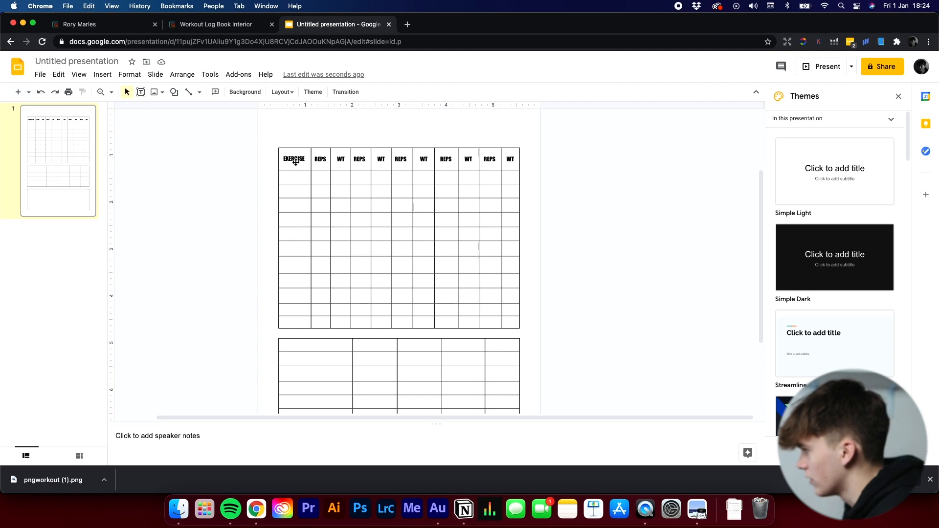
left_click(293, 158)
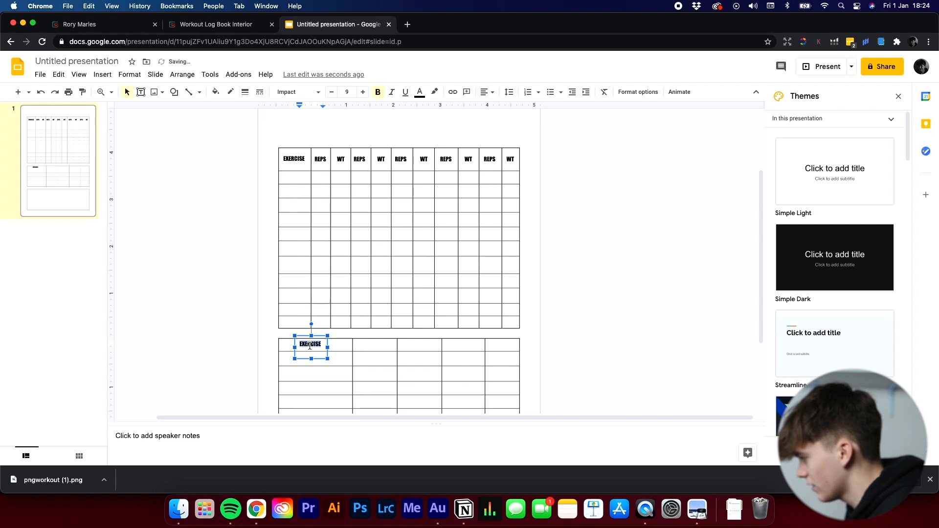
type("CARDIO")
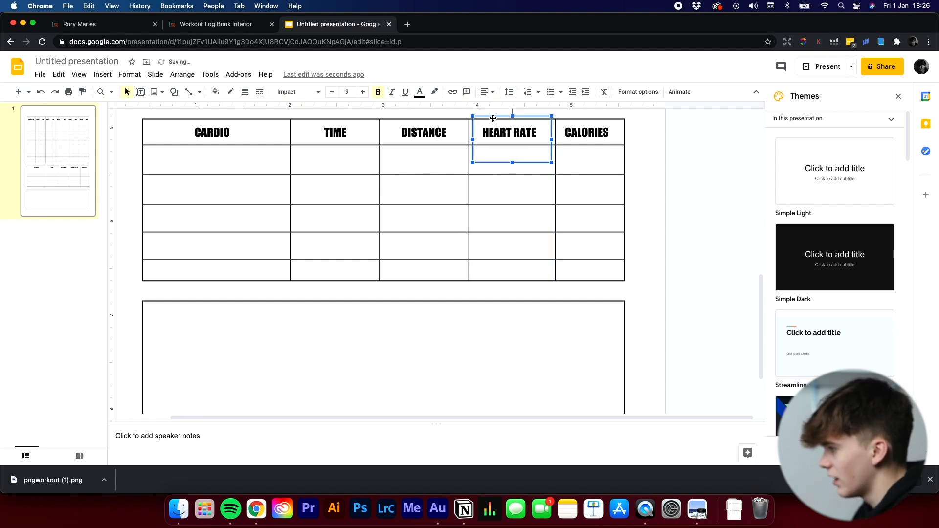
Reuse a cardio header label inside the notes box and retype it as NOTES.
left_click(211, 132)
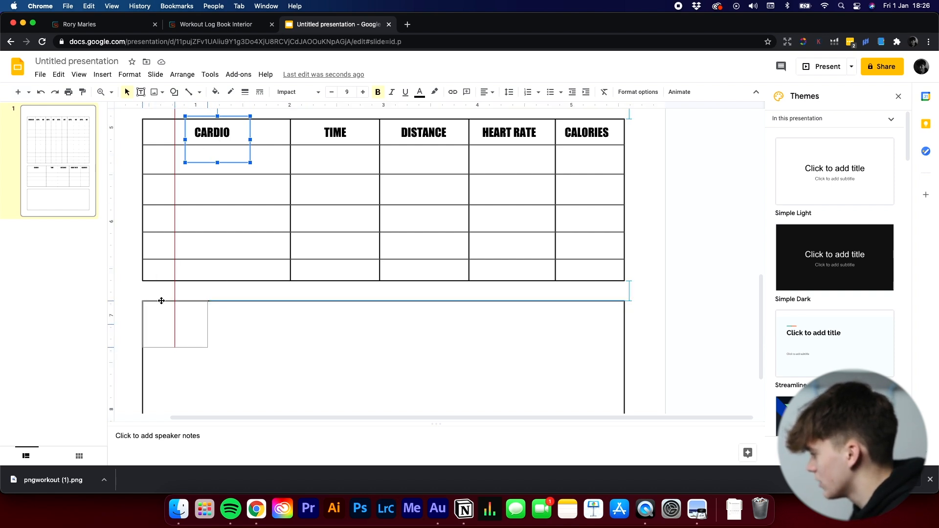
type("NO")
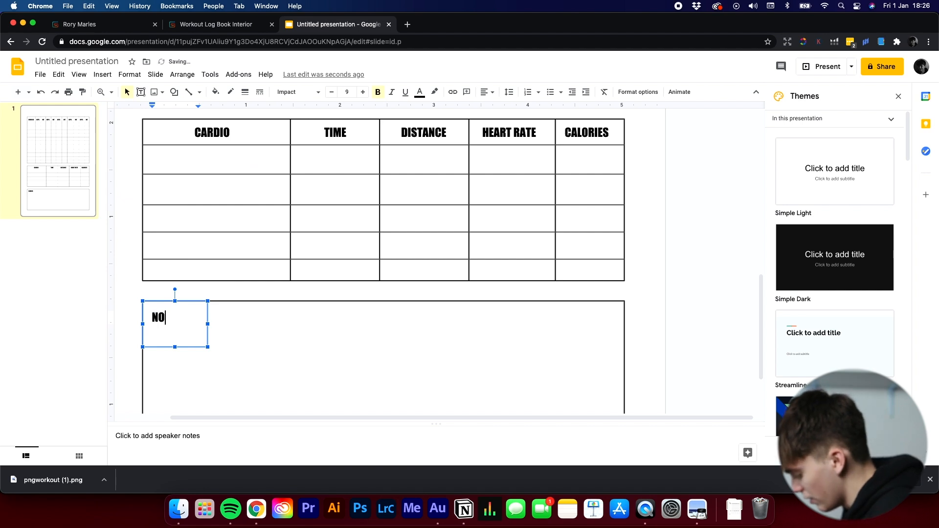
left_click(100, 92)
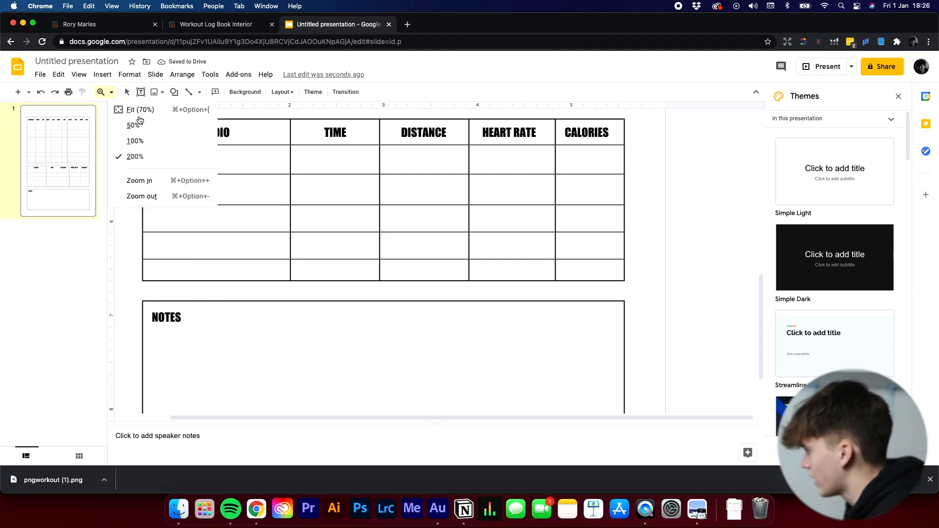
Add a DATE: line with a blank rule above the exercise table in Impact.
left_click(134, 110)
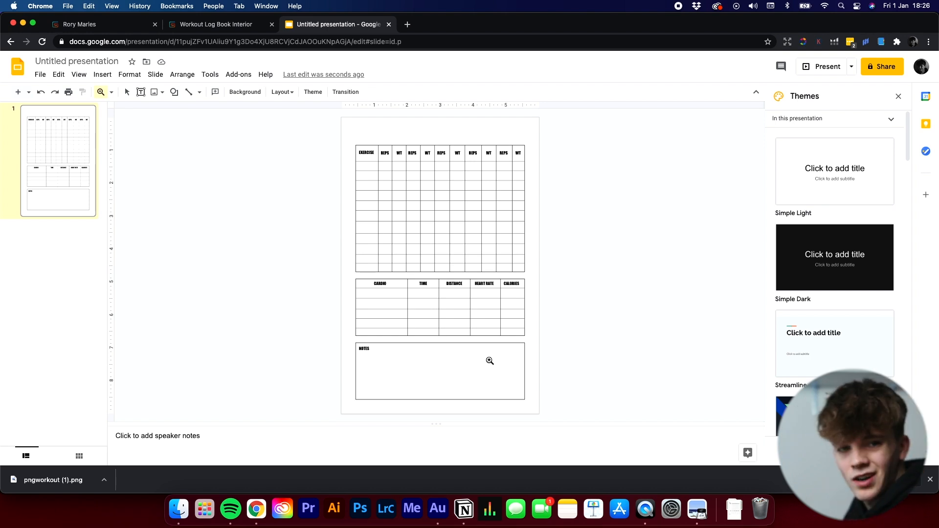
mouse_move(231, 151)
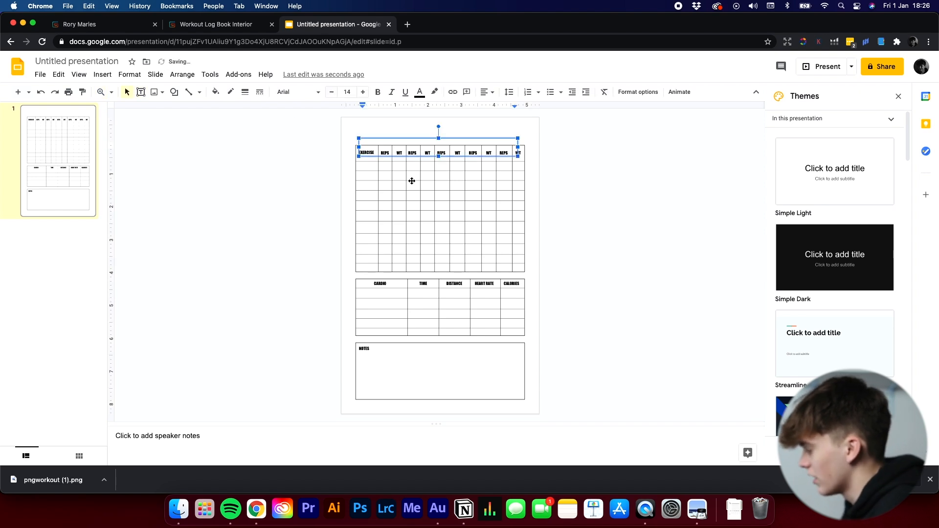
type("DATE: ___________________________________")
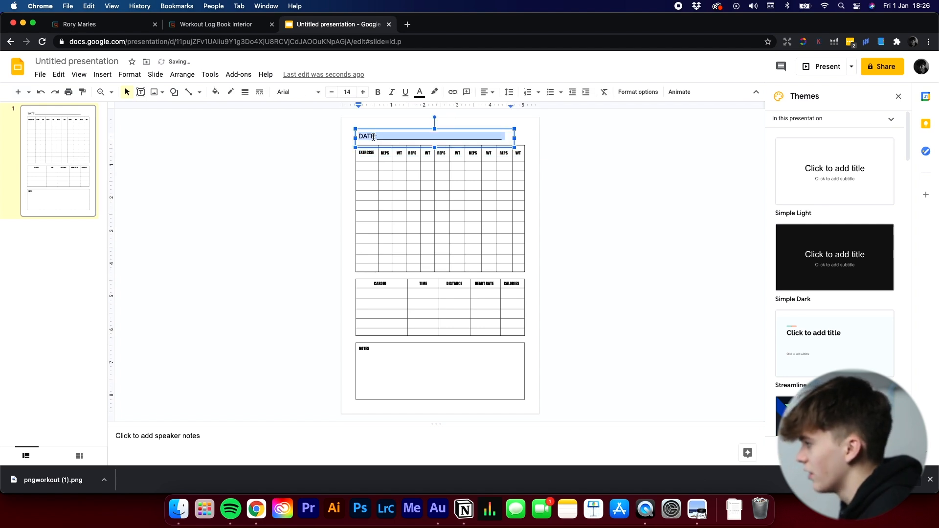
left_click(296, 91)
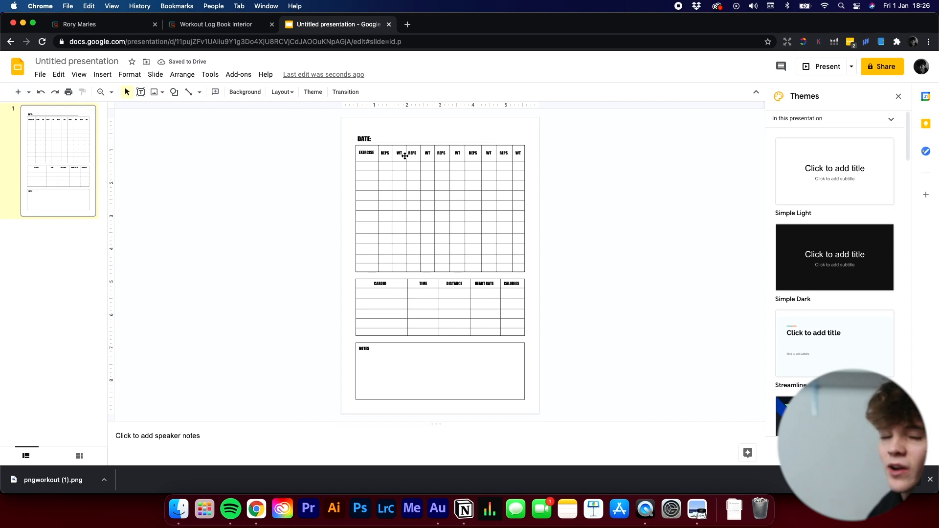
left_click(53, 480)
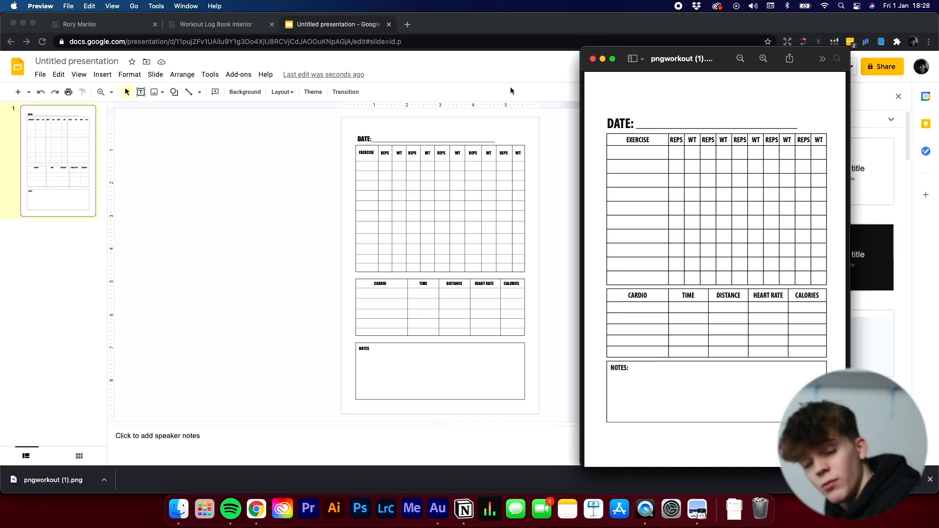
mouse_move(264, 180)
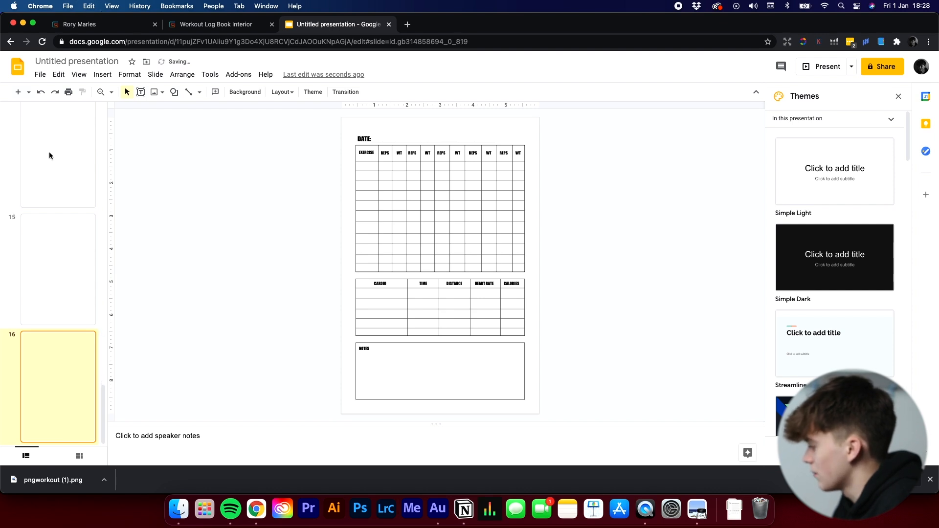
Confirm the filmstrip shows 23 slides and download the presentation as a PDF Document.
scroll("down", 3)
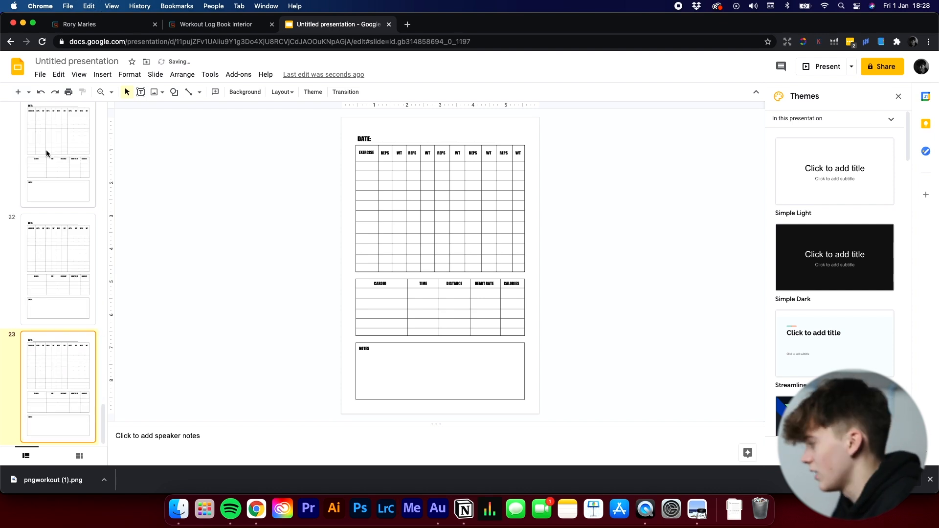
left_click(40, 74)
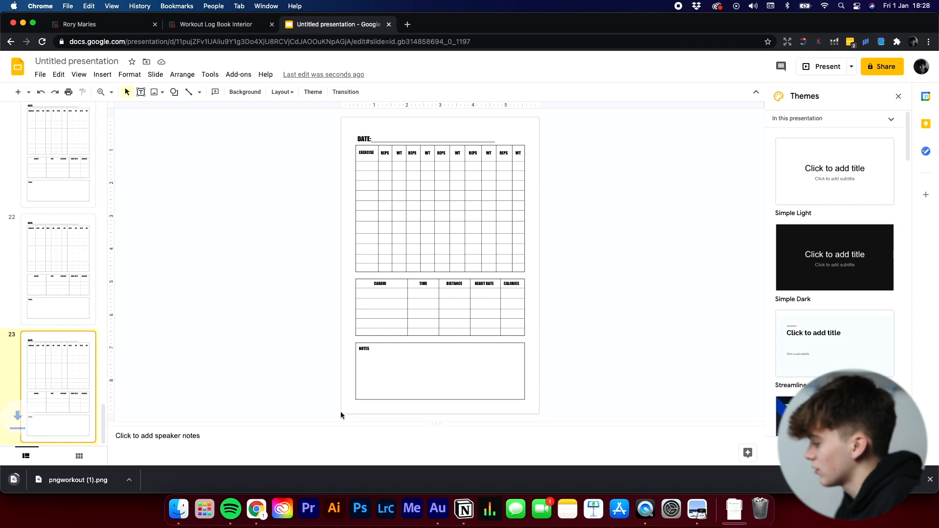
View the downloaded 23-page workout log PDF in Chrome and scroll through its pages.
left_click(453, 24)
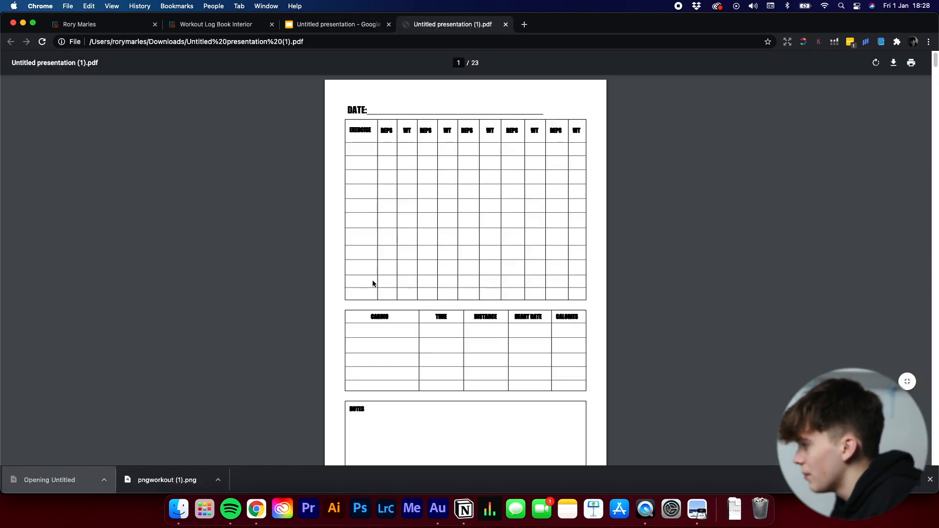
scroll("down", 3)
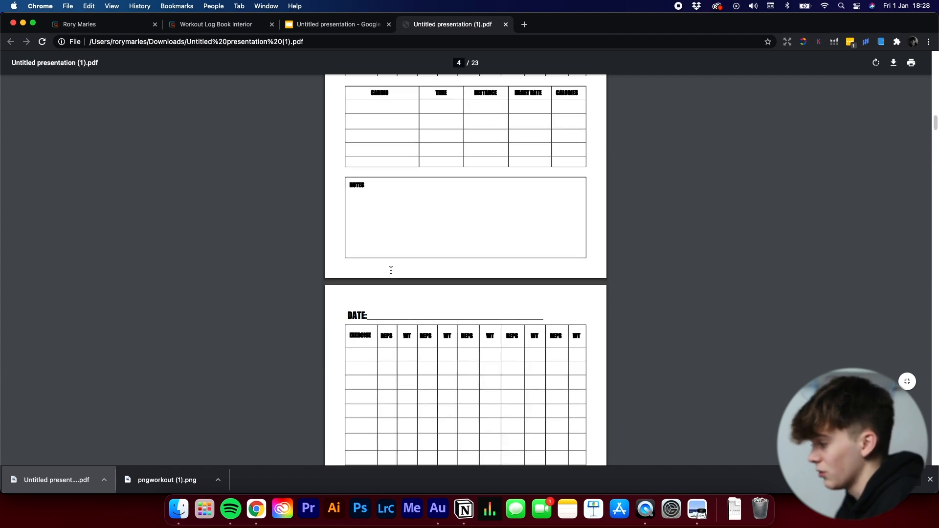
scroll("up", 3)
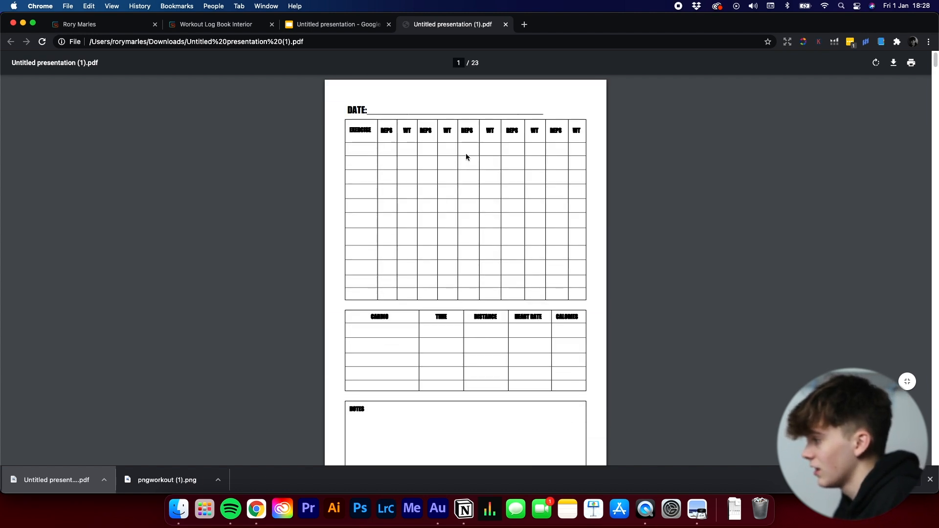